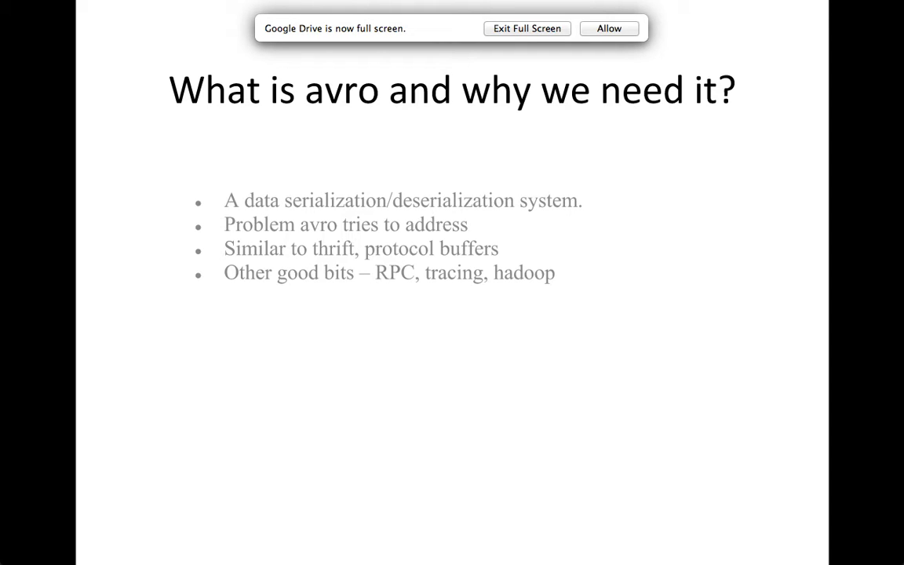
pyautogui.moveTo(680, 19)
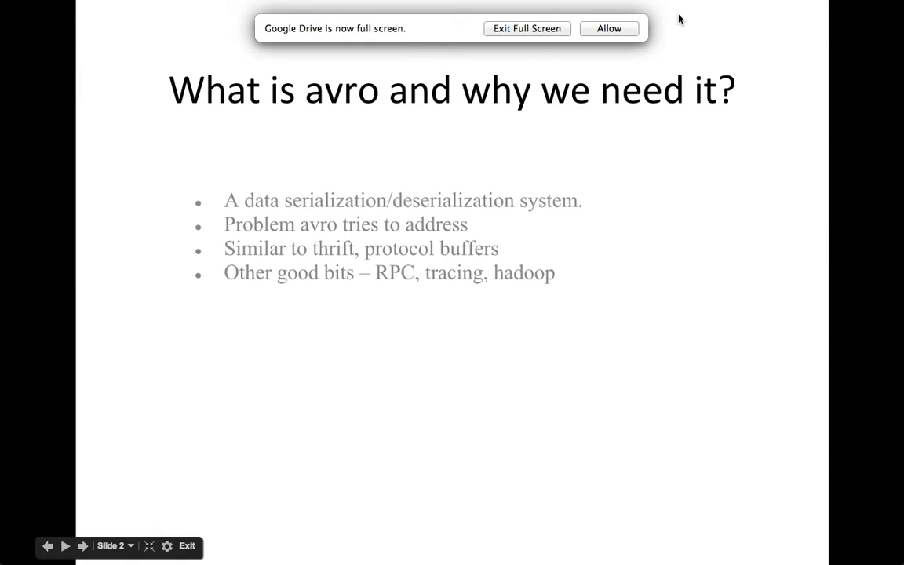
# Bring up TwitterServiceImpl.java with its sendTweet method that echoes the message.
pyautogui.click(82, 546)
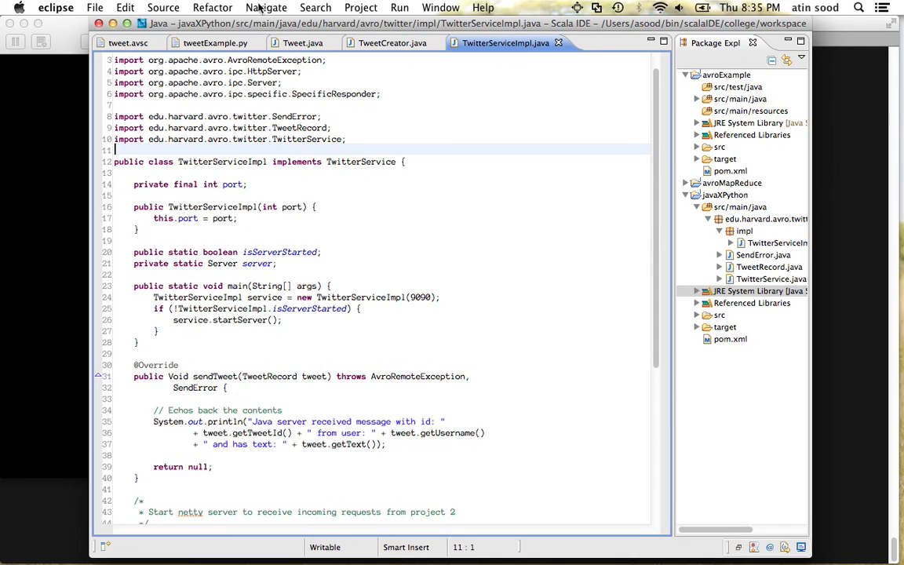
# Look through the Avro-generated Tweet class source from top to bottom.
pyautogui.click(301, 42)
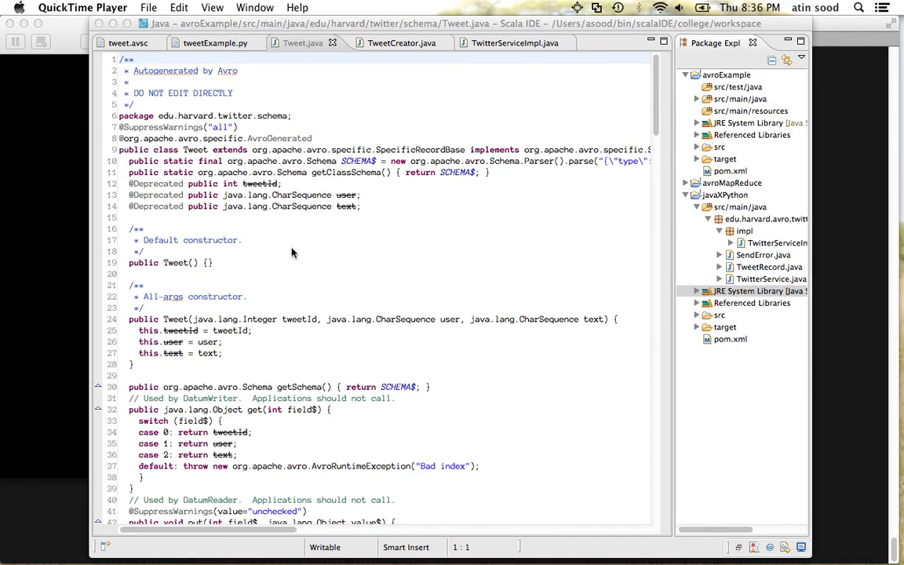
pyautogui.moveTo(307, 273)
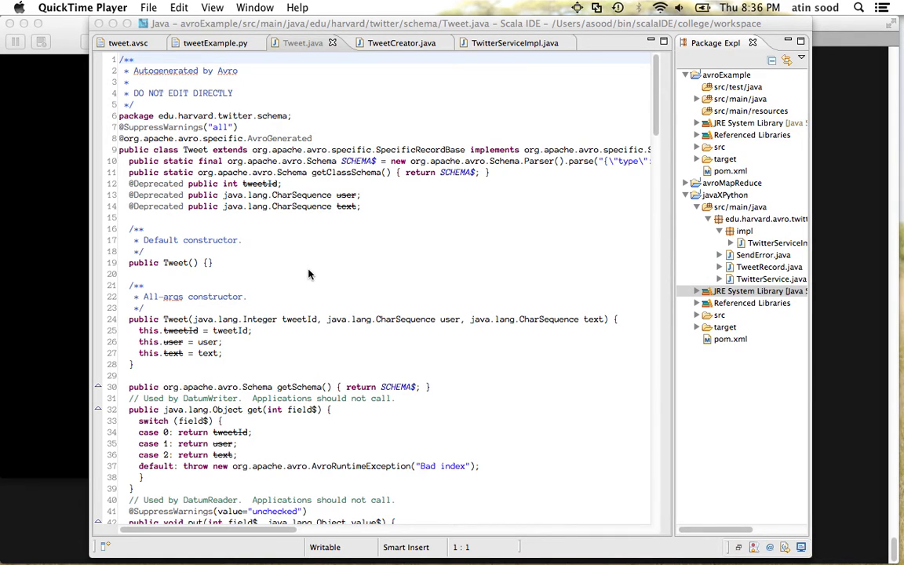
pyautogui.click(327, 283)
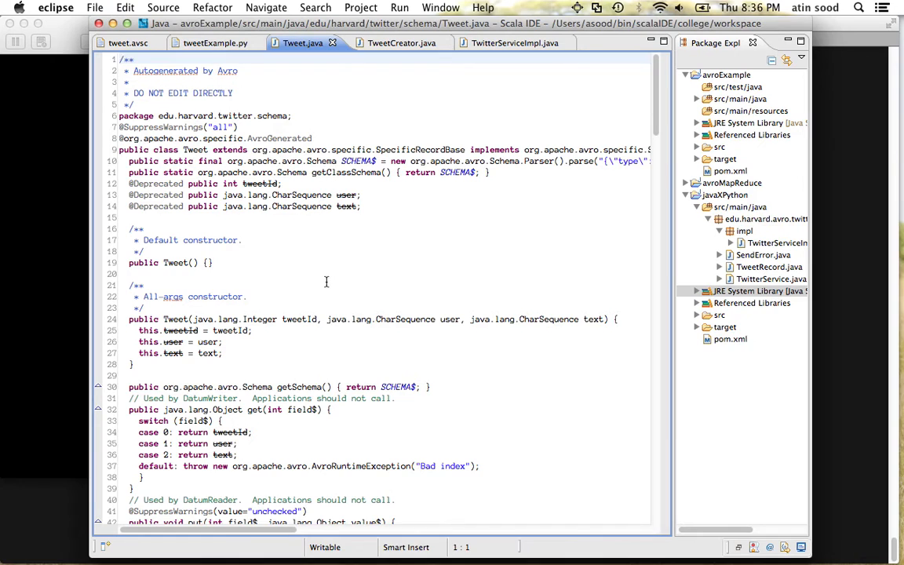
pyautogui.scroll(-3)
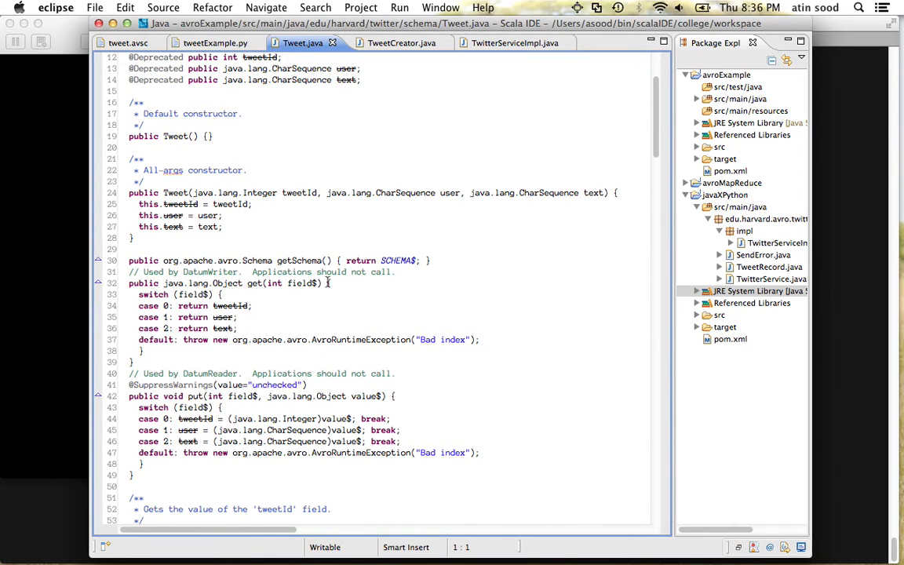
pyautogui.scroll(-3)
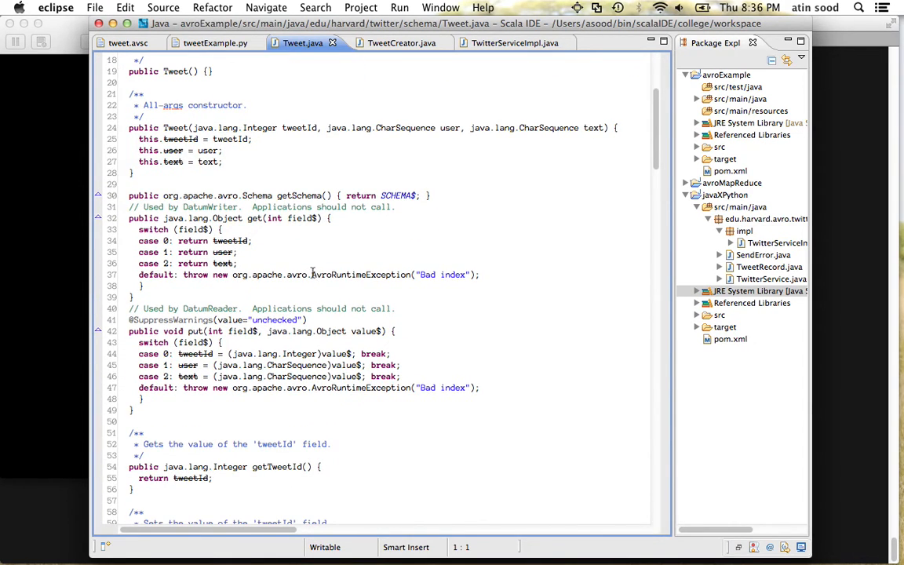
pyautogui.moveTo(328, 284)
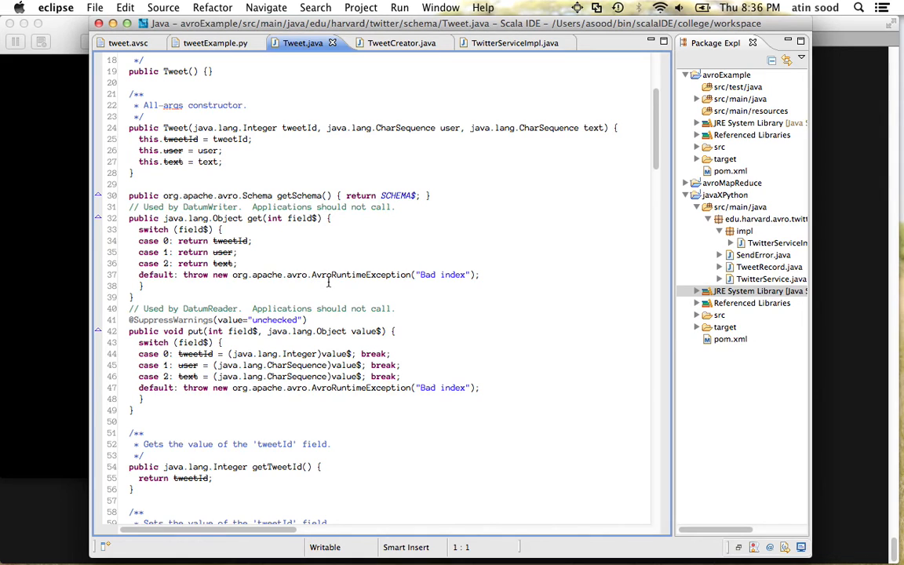
pyautogui.scroll(-3)
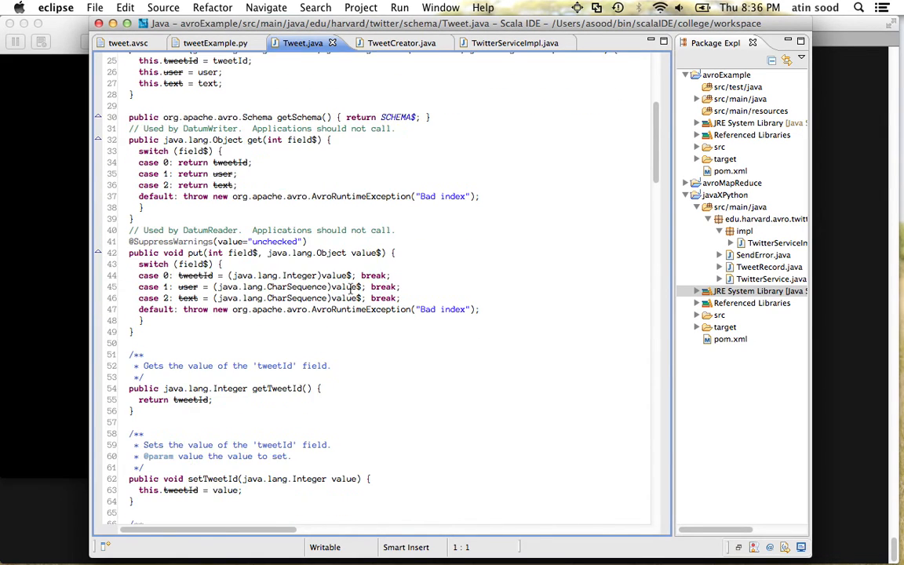
pyautogui.scroll(-3)
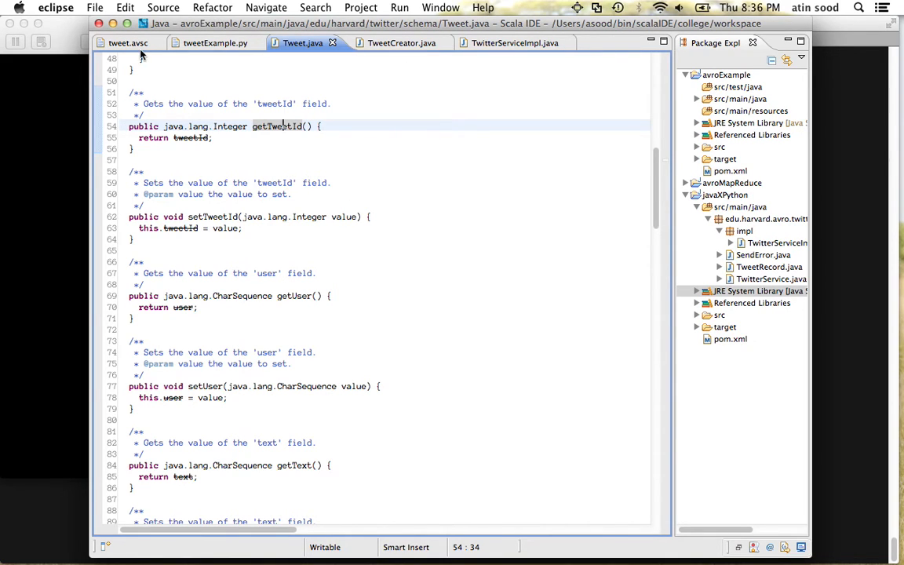
# Show TweetCreator.java and highlight every use of the Tweet class around serializeTweet.
pyautogui.click(392, 42)
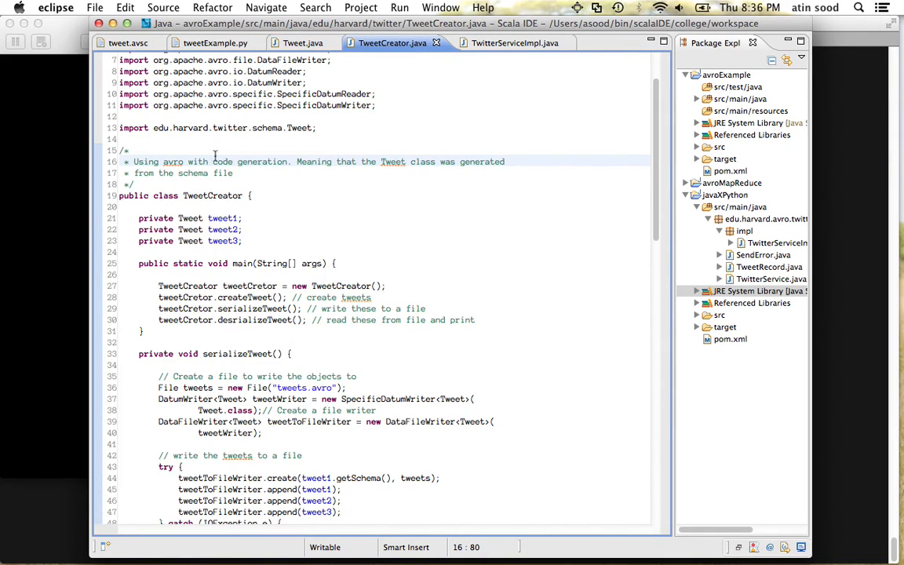
pyautogui.click(509, 162)
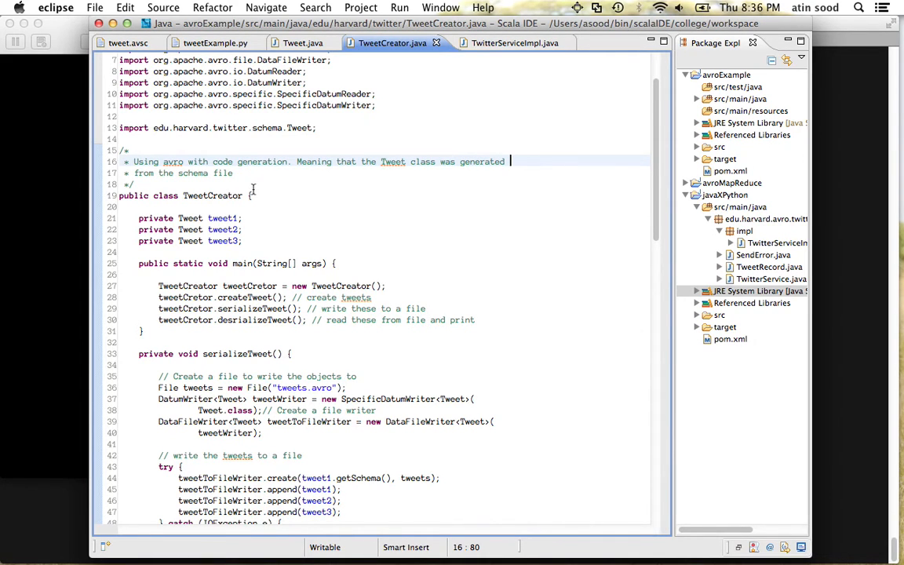
pyautogui.scroll(-3)
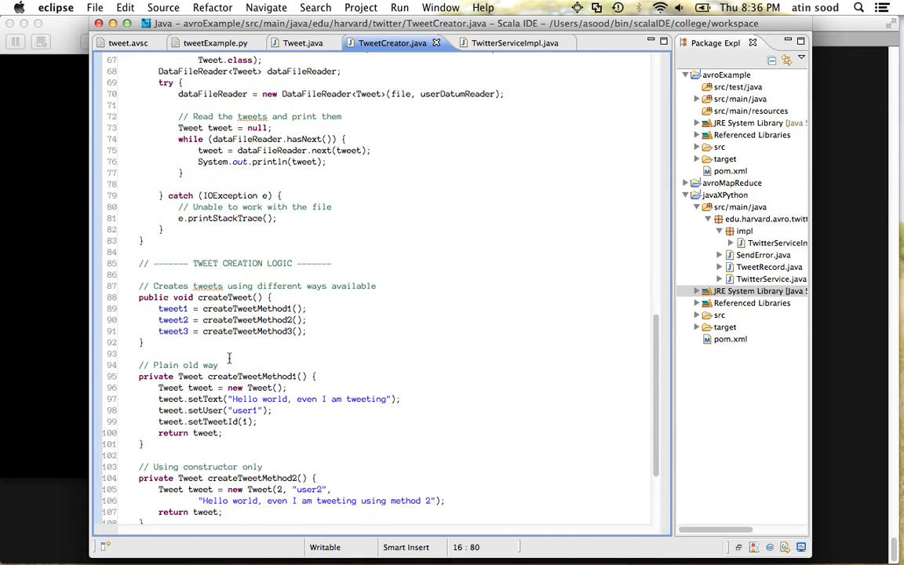
pyautogui.click(181, 386)
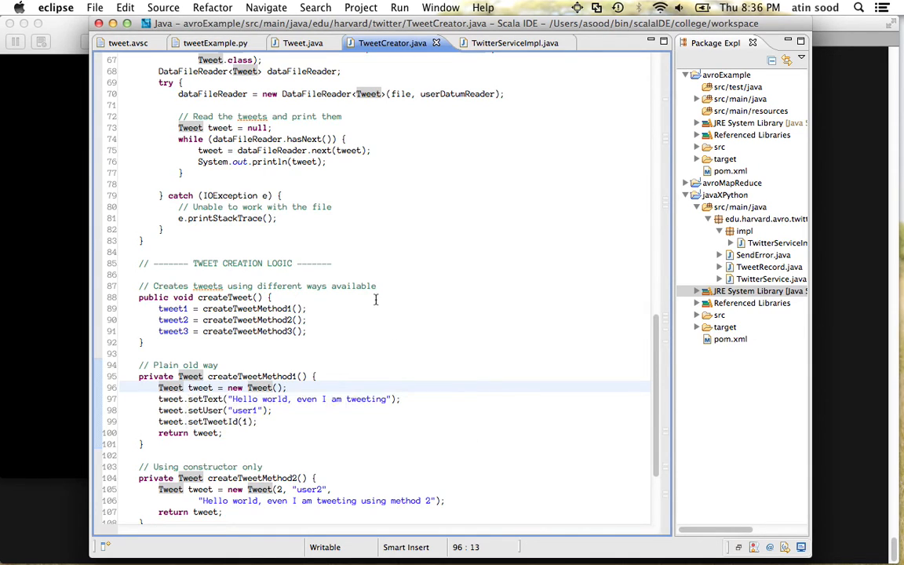
pyautogui.moveTo(167, 404)
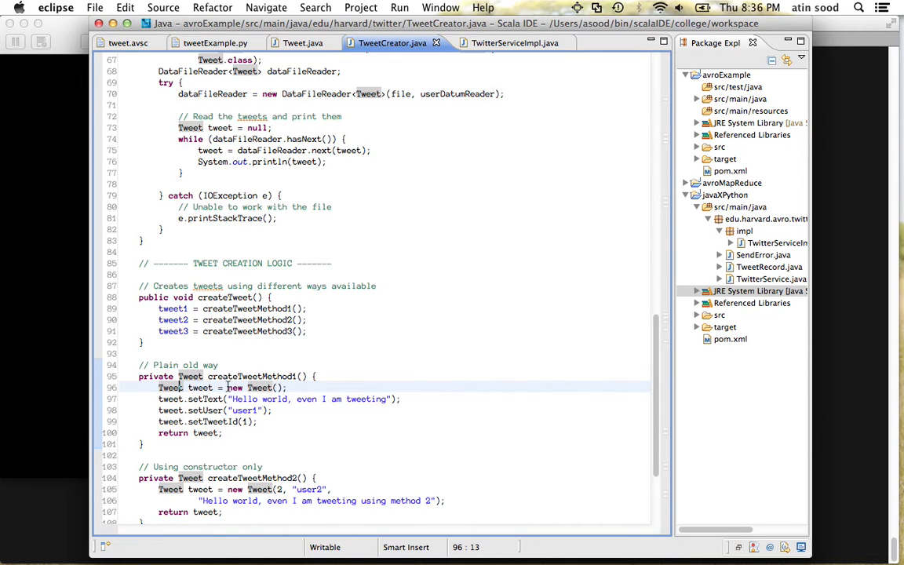
pyautogui.scroll(3)
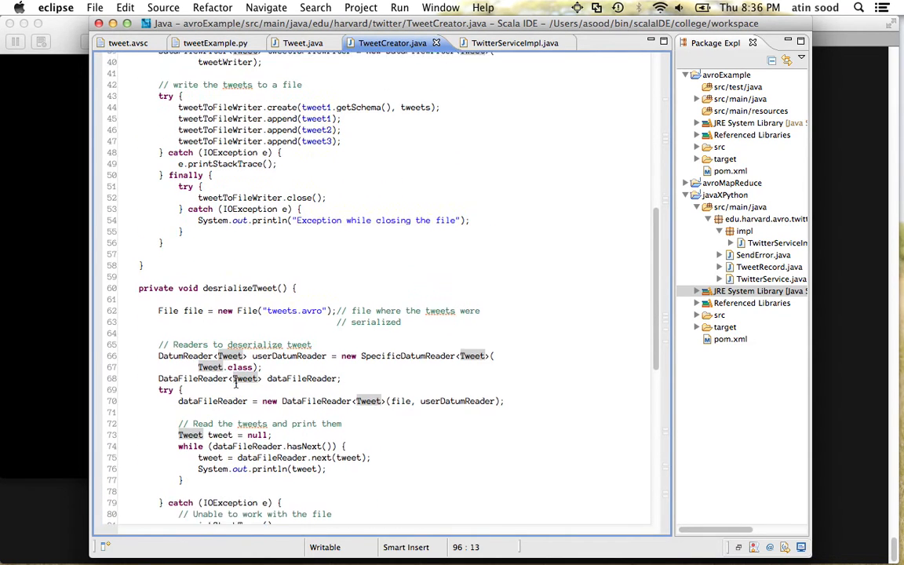
pyautogui.scroll(3)
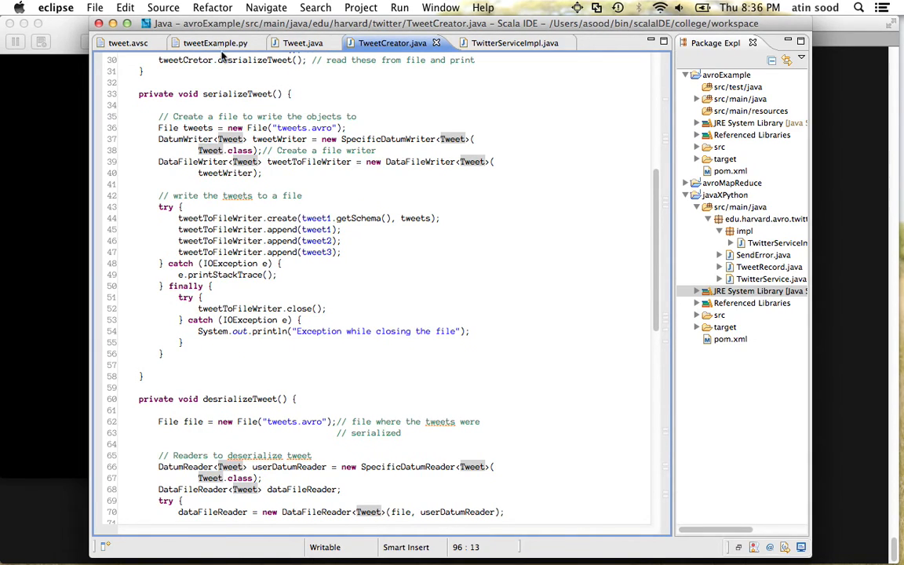
pyautogui.click(214, 42)
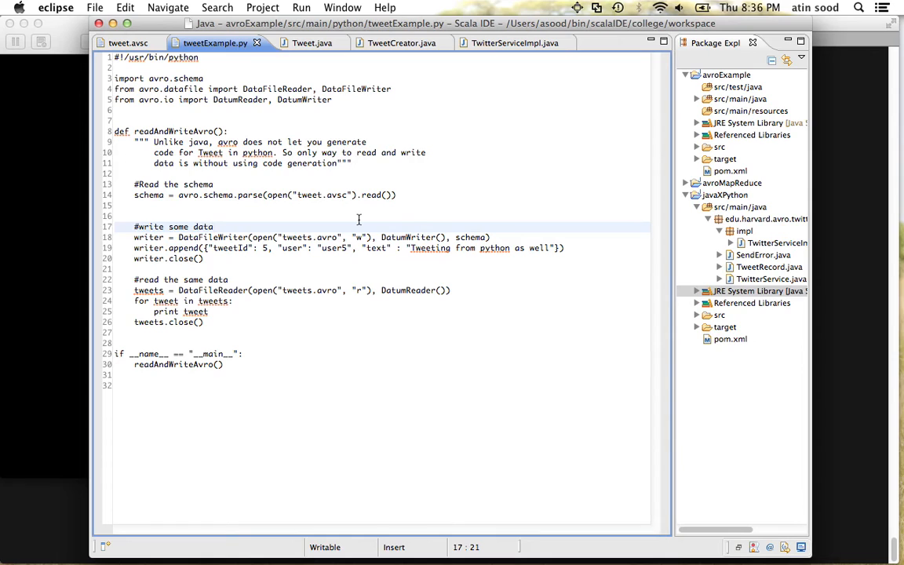
pyautogui.moveTo(228, 209)
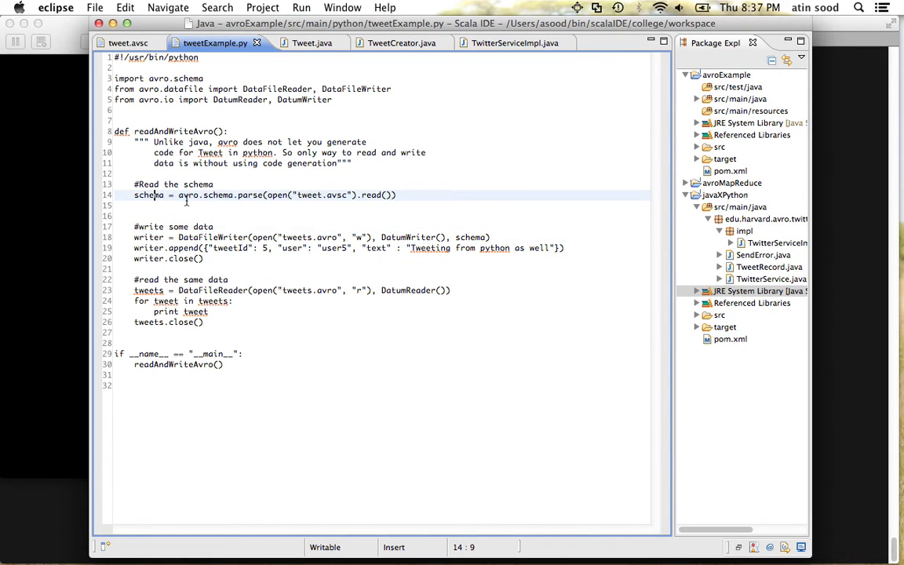
pyautogui.moveTo(308, 251)
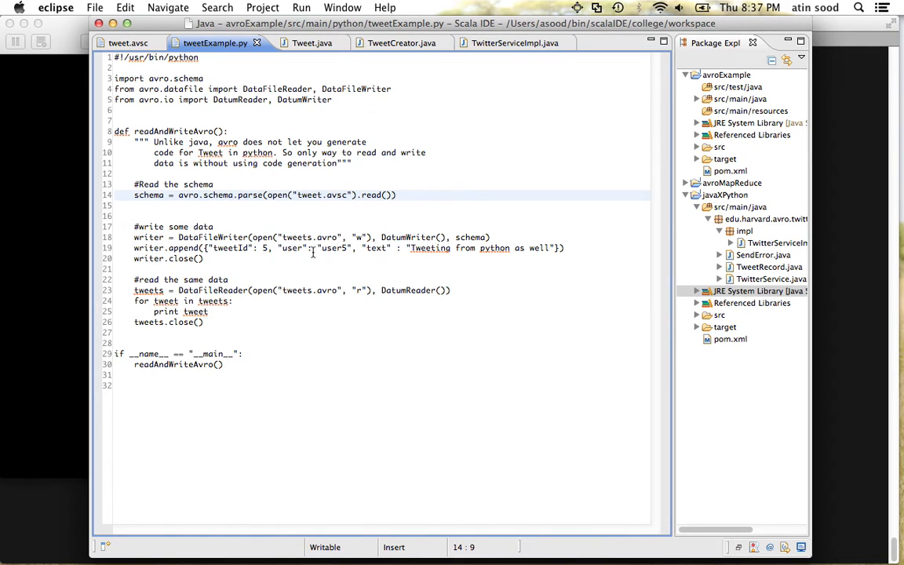
pyautogui.doubleClick(231, 247)
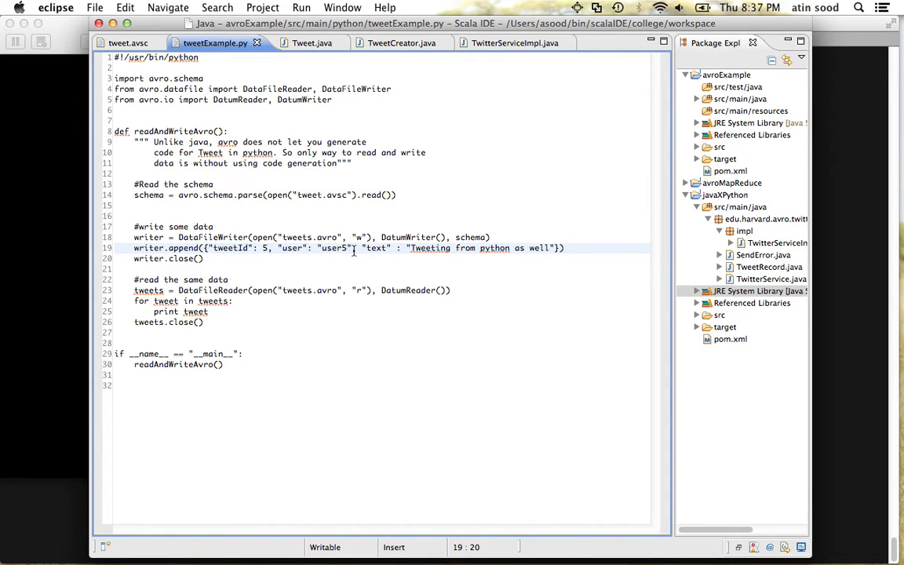
pyautogui.doubleClick(292, 248)
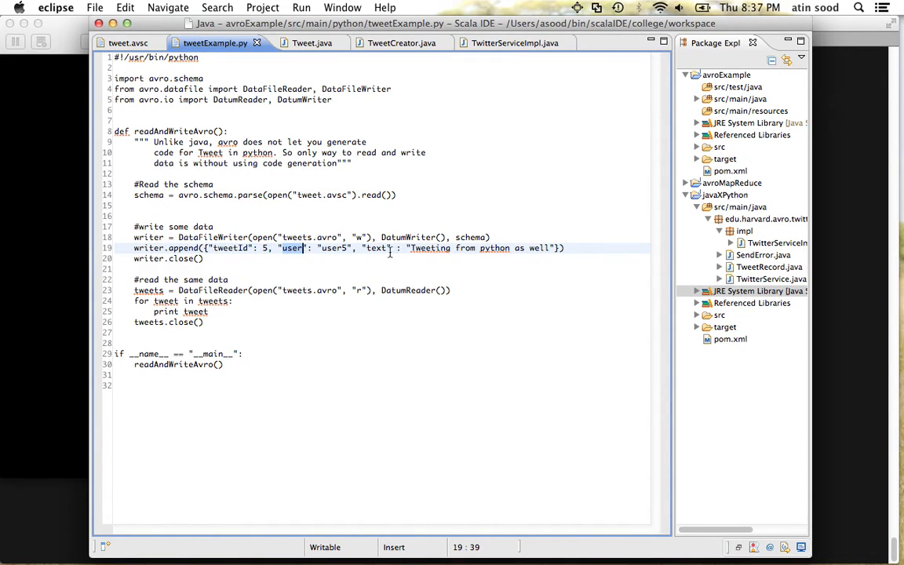
pyautogui.doubleClick(376, 248)
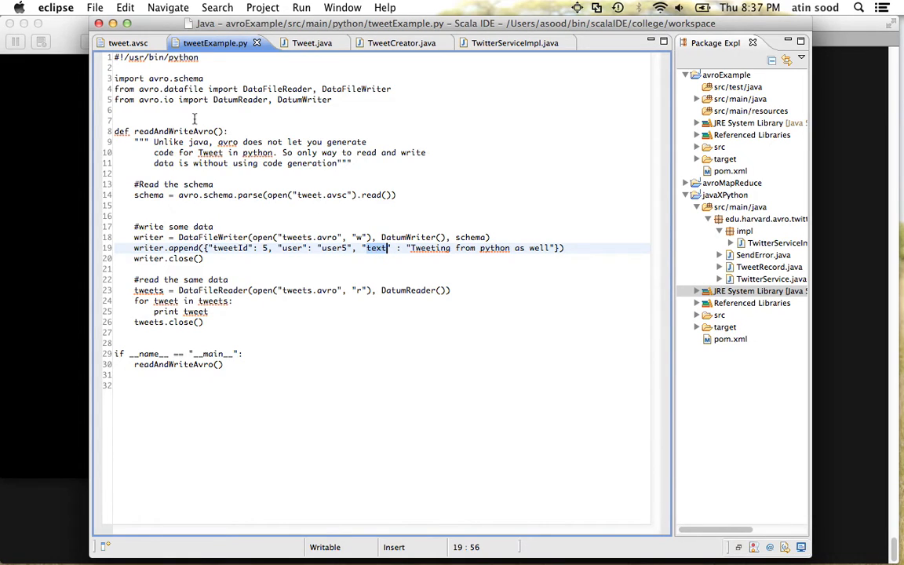
pyautogui.click(127, 42)
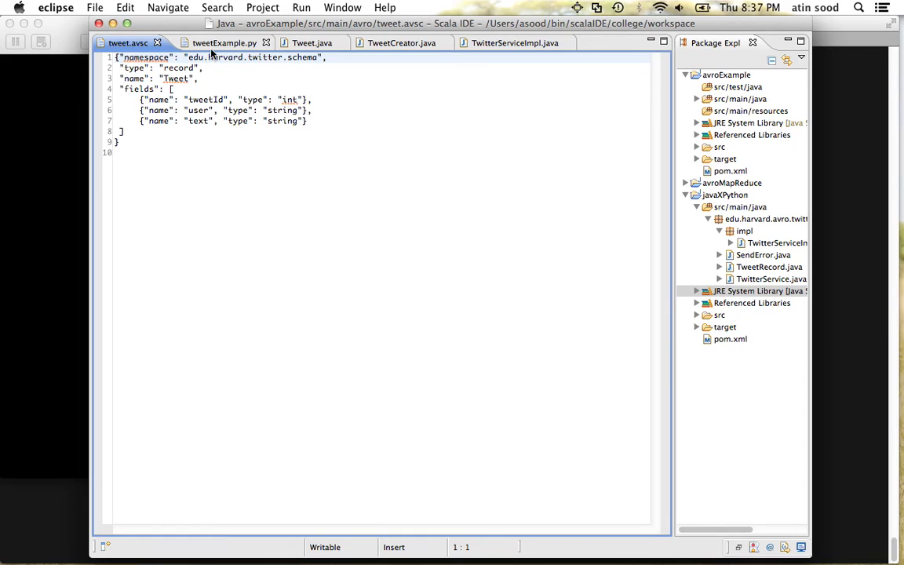
pyautogui.click(223, 43)
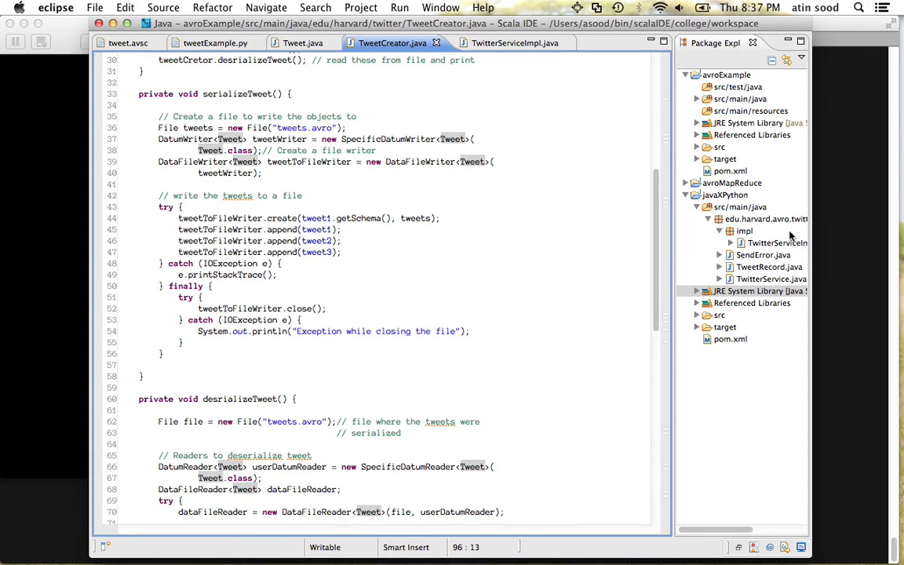
# Show the Console's three deserialized tweets and expand the javaXPython source folders.
pyautogui.click(399, 6)
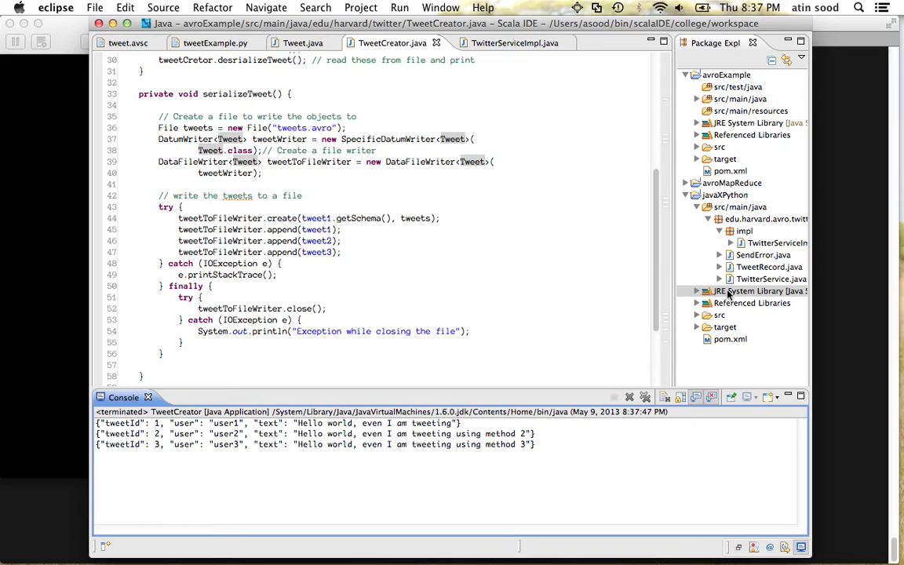
pyautogui.click(697, 314)
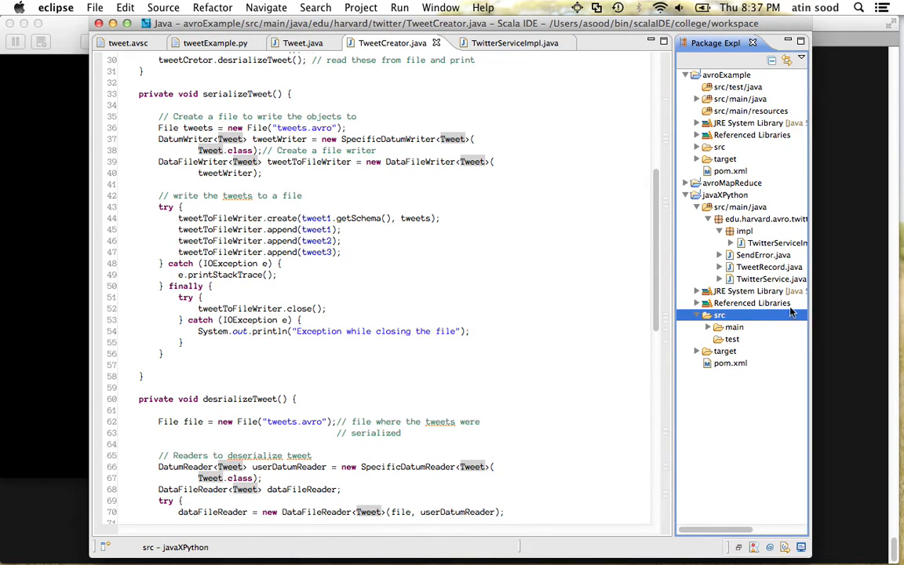
pyautogui.click(707, 327)
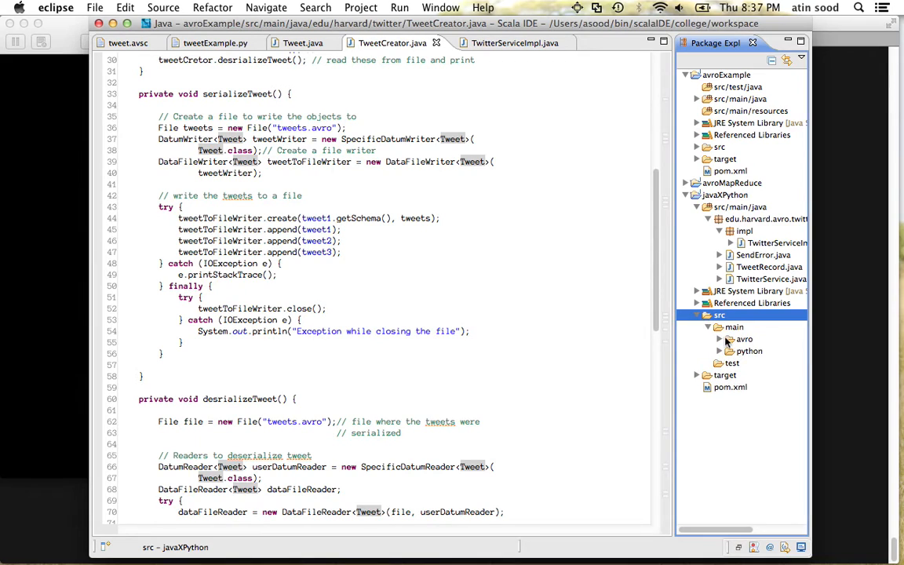
pyautogui.click(719, 339)
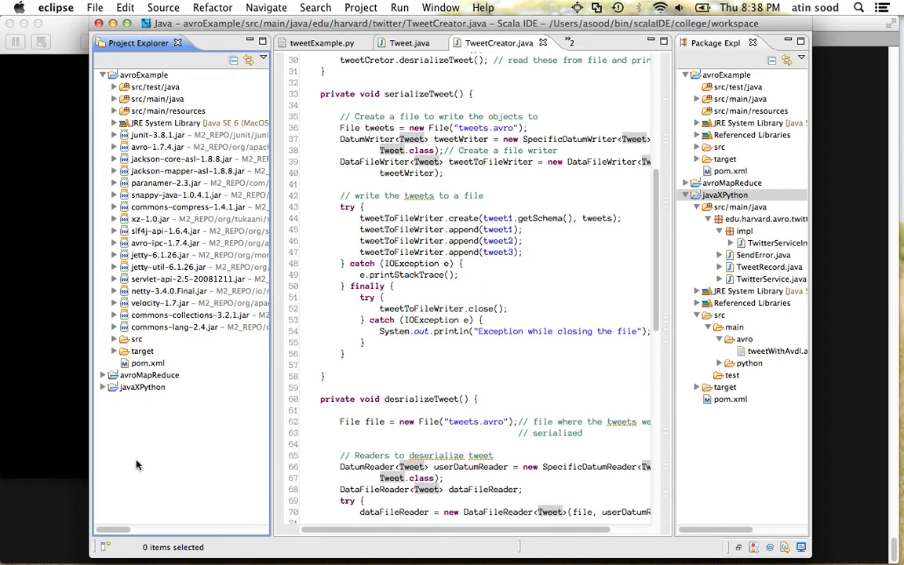
pyautogui.moveTo(232, 376)
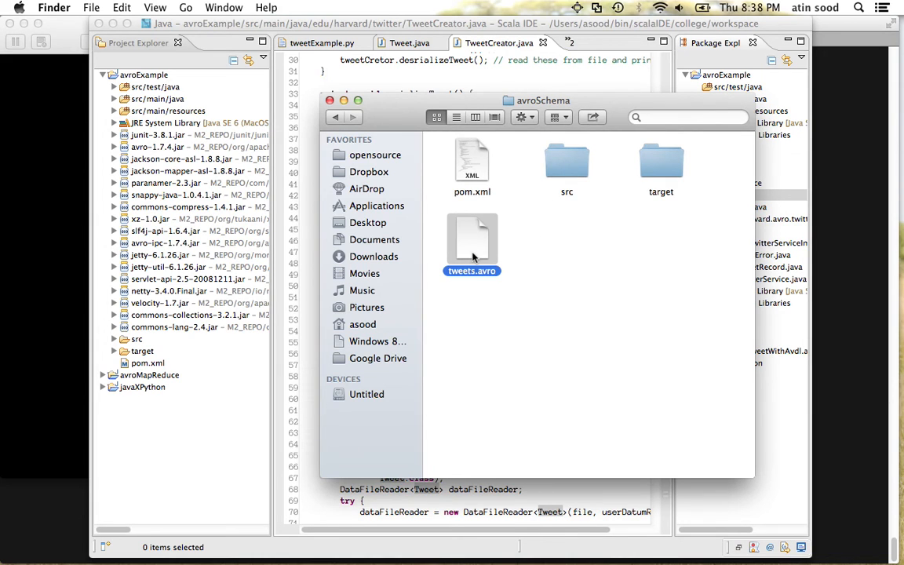
# Print the raw tweets.avro contents with cat, then return to the Eclipse workspace.
pyautogui.rightClick(471, 243)
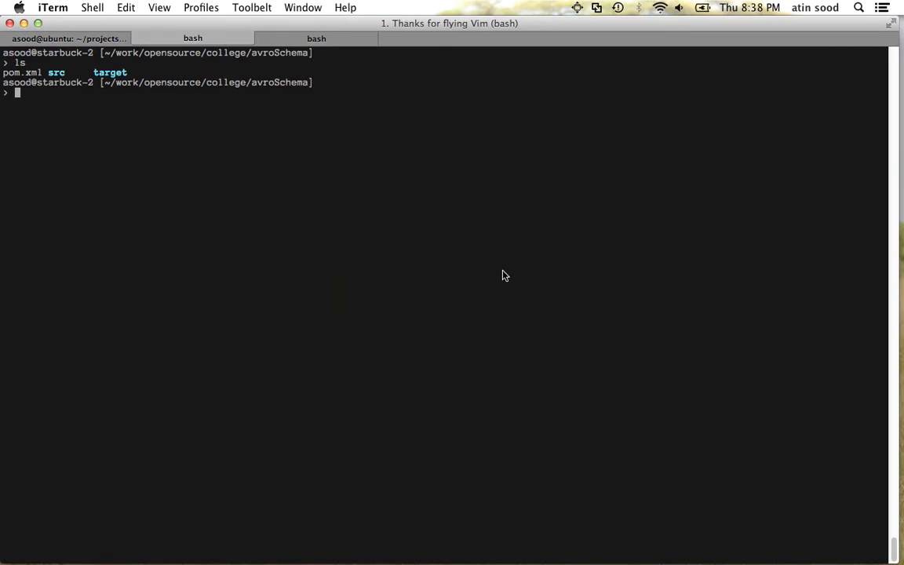
pyautogui.write('cat t')
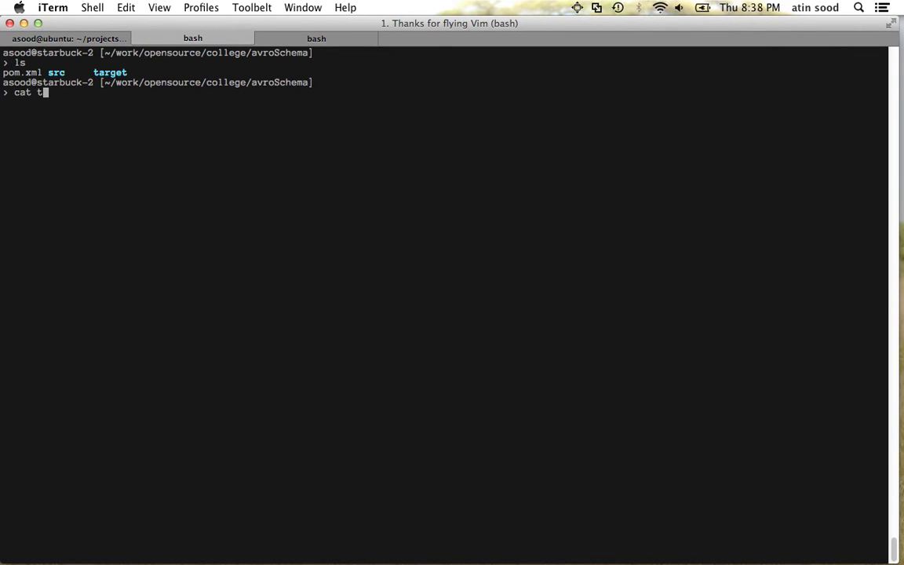
pyautogui.press('Return')
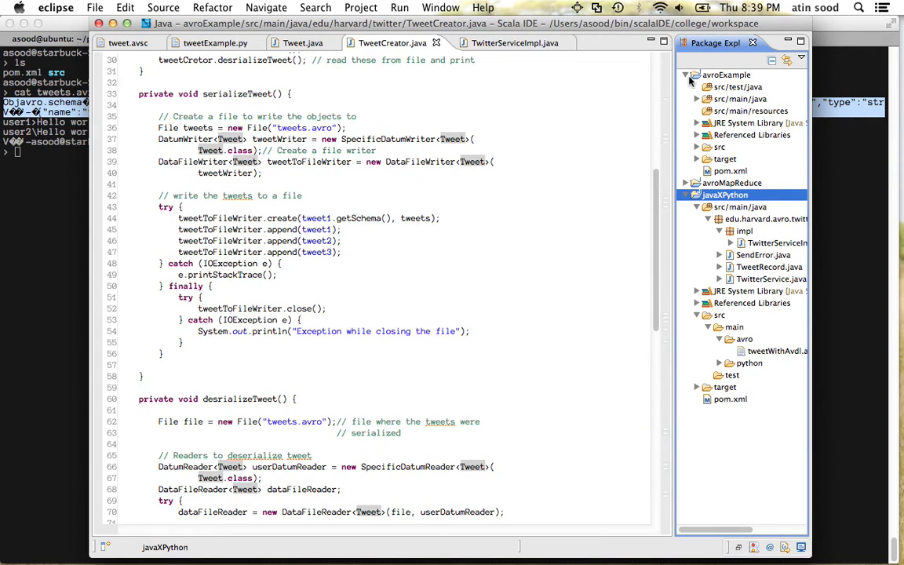
pyautogui.click(684, 76)
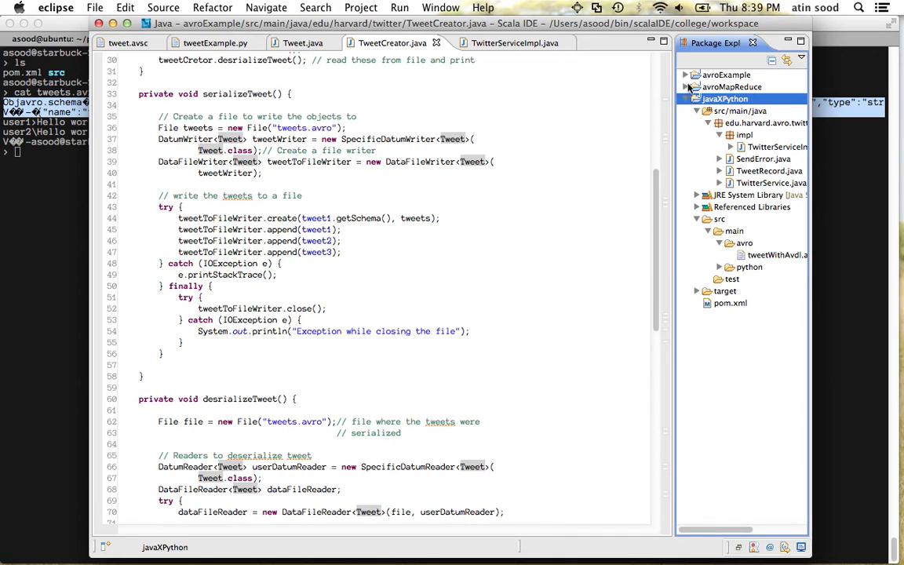
# Open the generated TwitterService interface from javaXPython's edu.harvard.avro.twitter package.
pyautogui.click(688, 76)
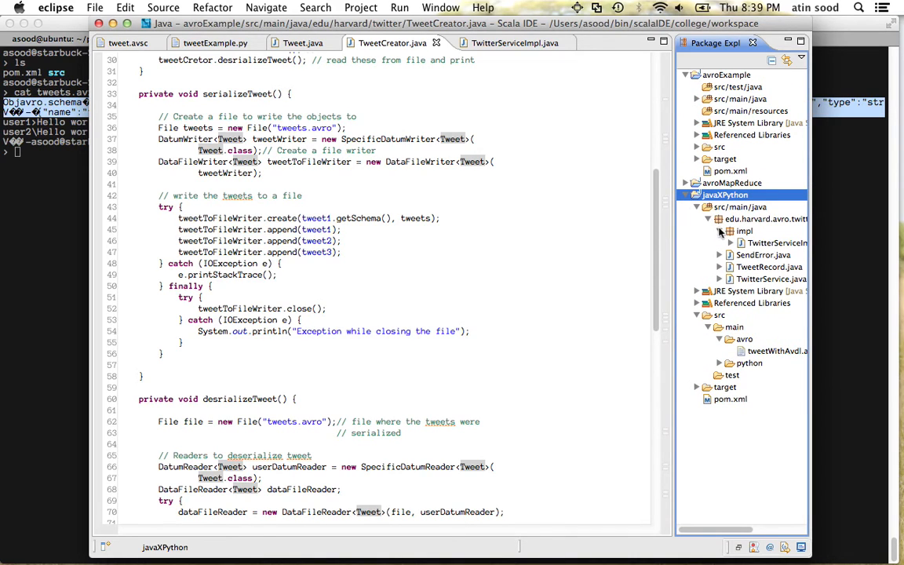
pyautogui.click(762, 255)
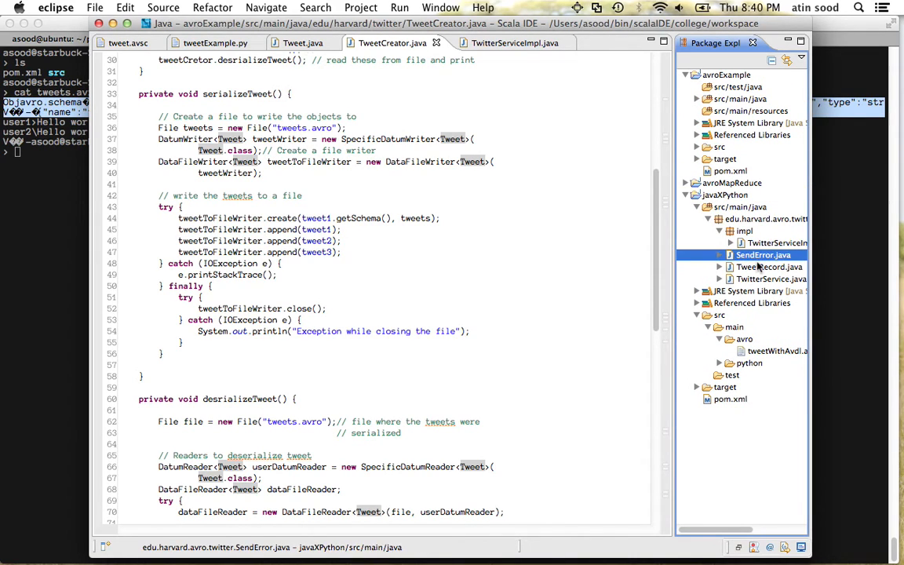
pyautogui.click(769, 267)
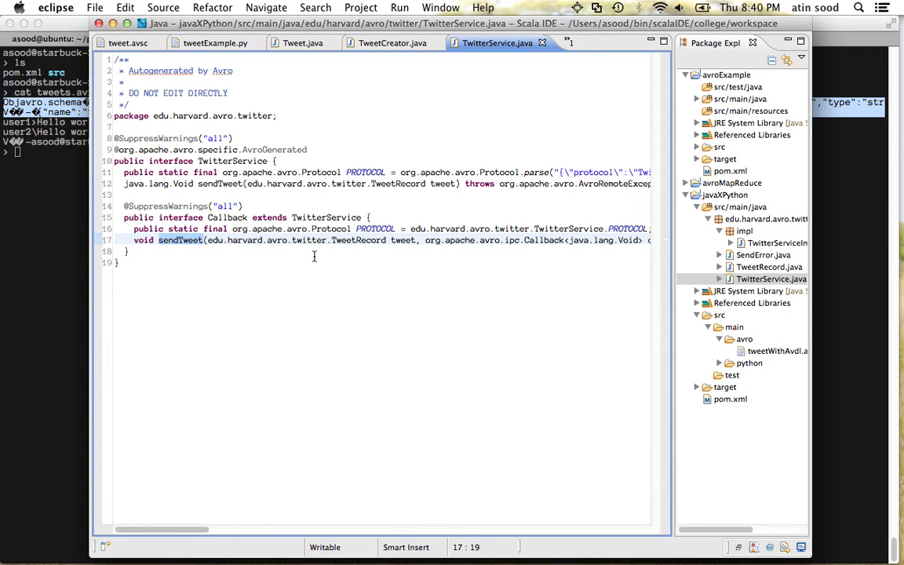
pyautogui.moveTo(568, 259)
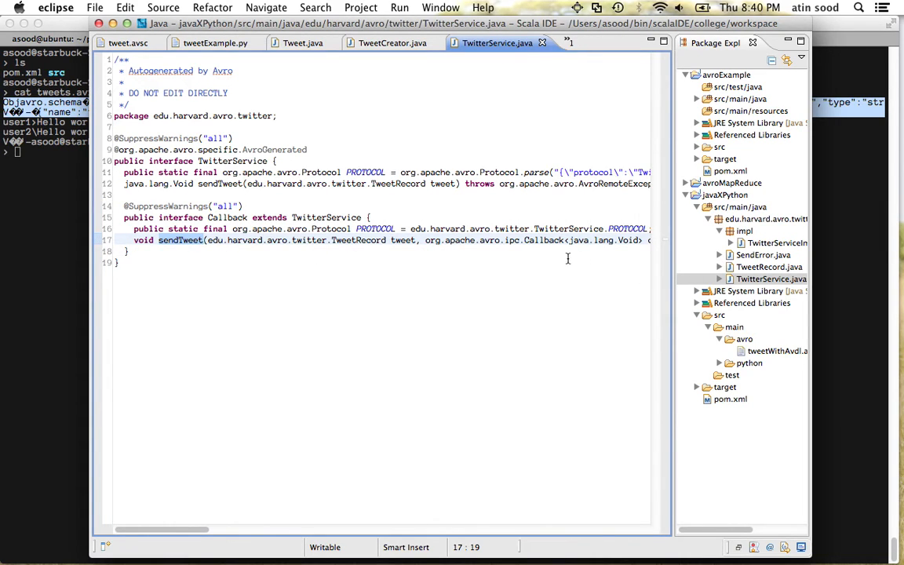
pyautogui.click(777, 241)
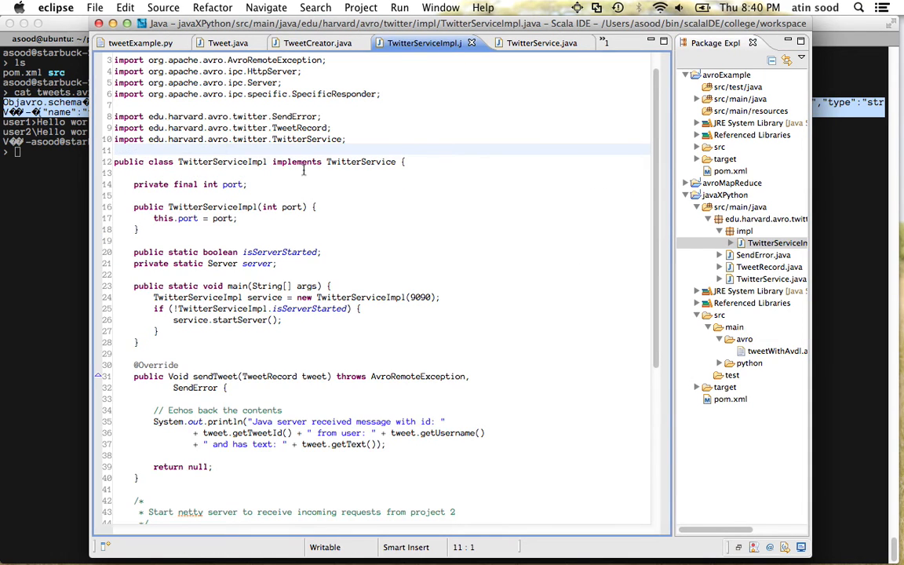
pyautogui.moveTo(355, 182)
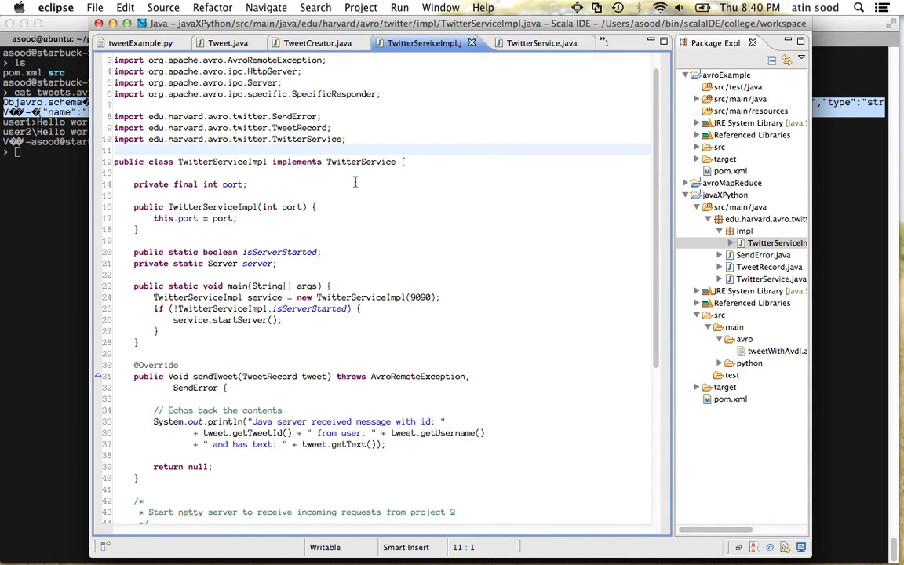
pyautogui.scroll(3)
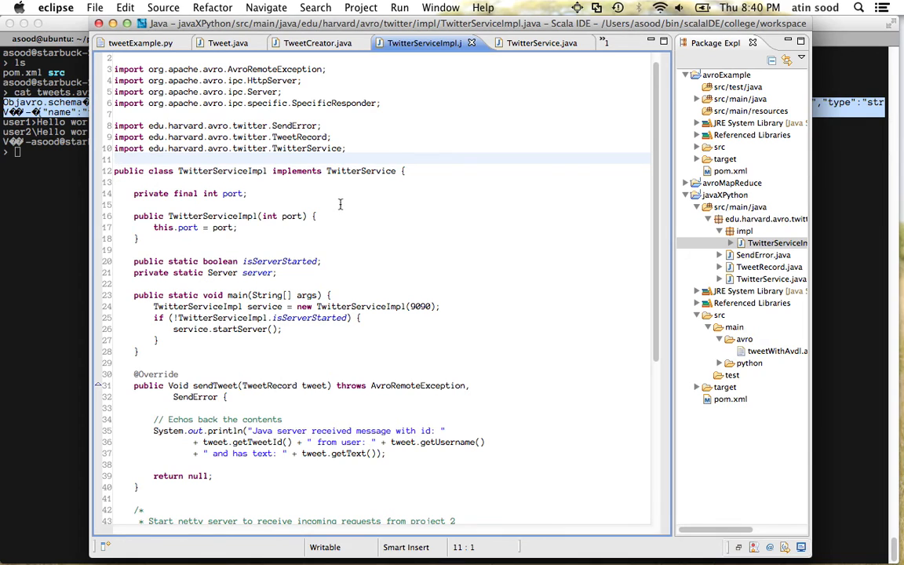
pyautogui.scroll(-3)
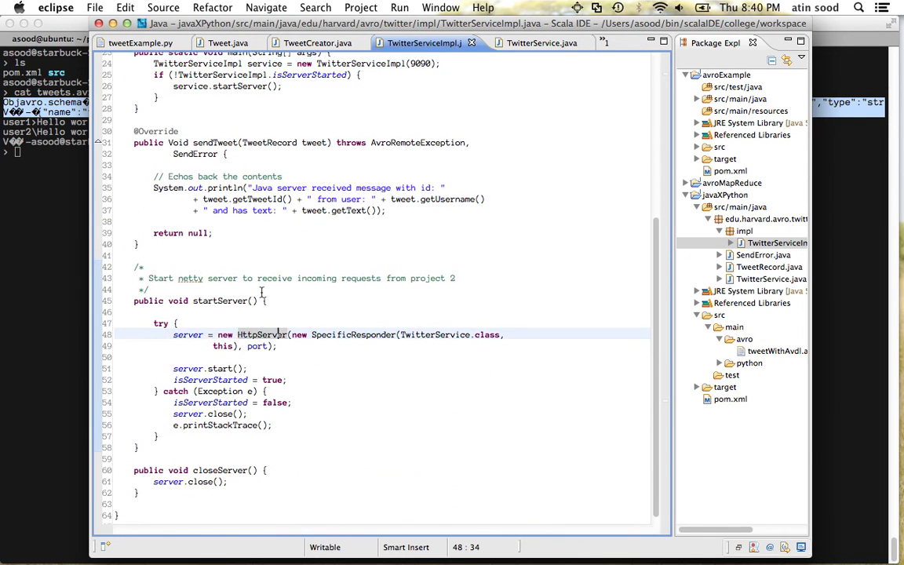
pyautogui.scroll(3)
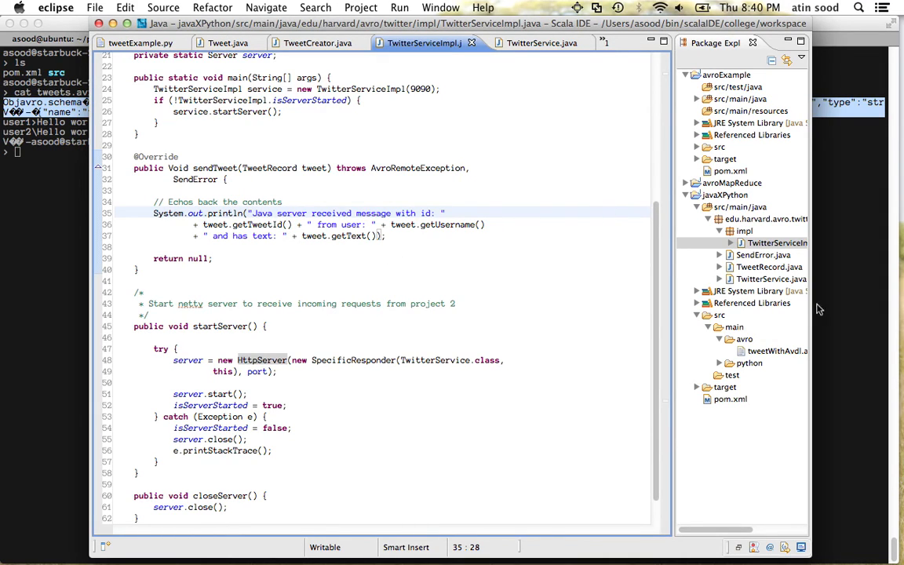
pyautogui.click(719, 362)
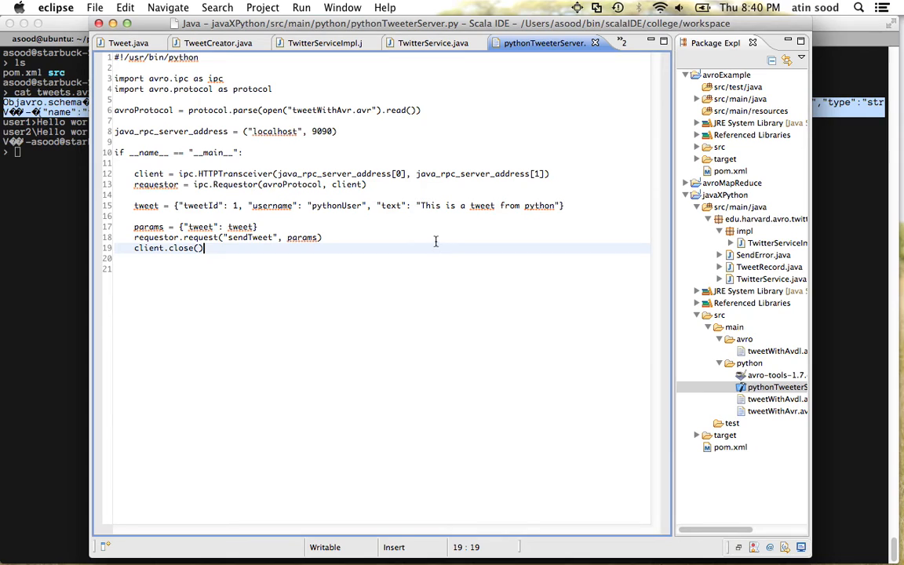
pyautogui.moveTo(207, 179)
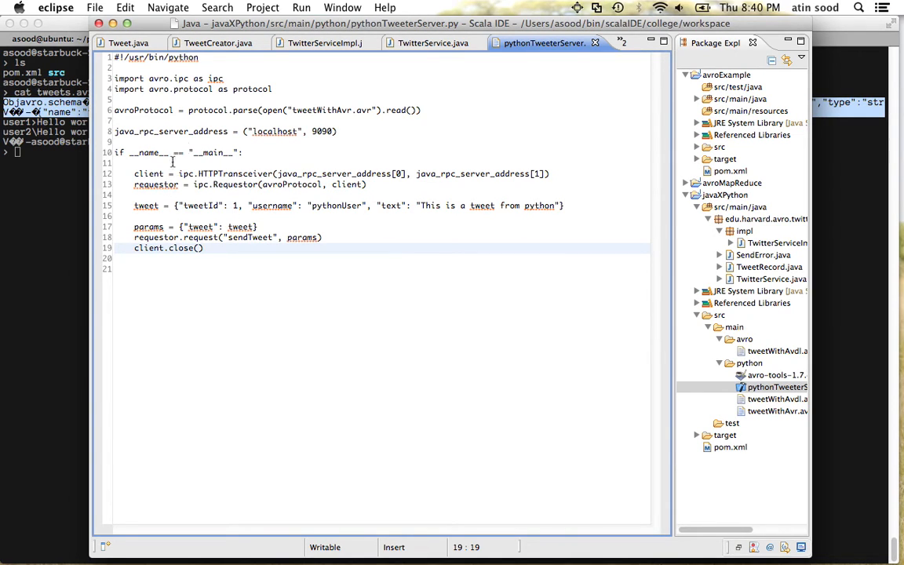
pyautogui.moveTo(462, 235)
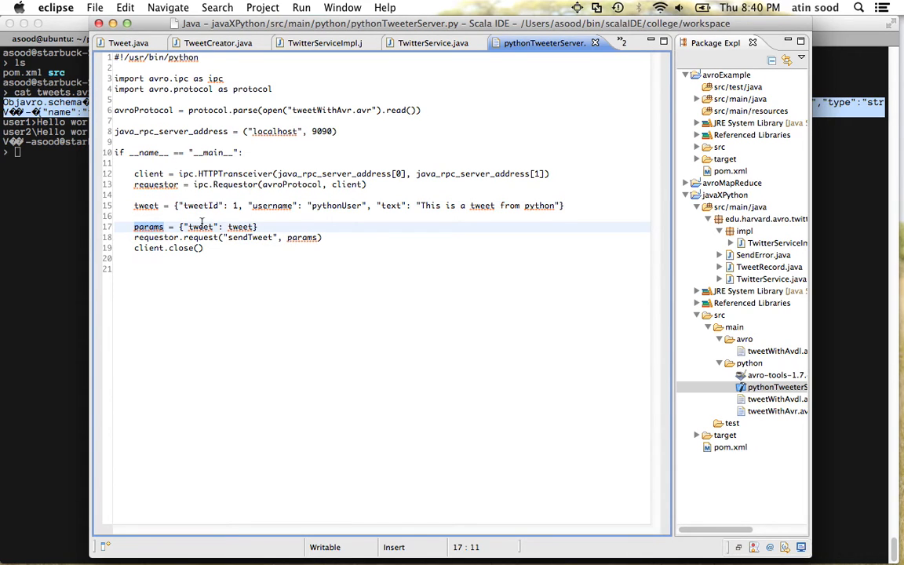
pyautogui.click(251, 237)
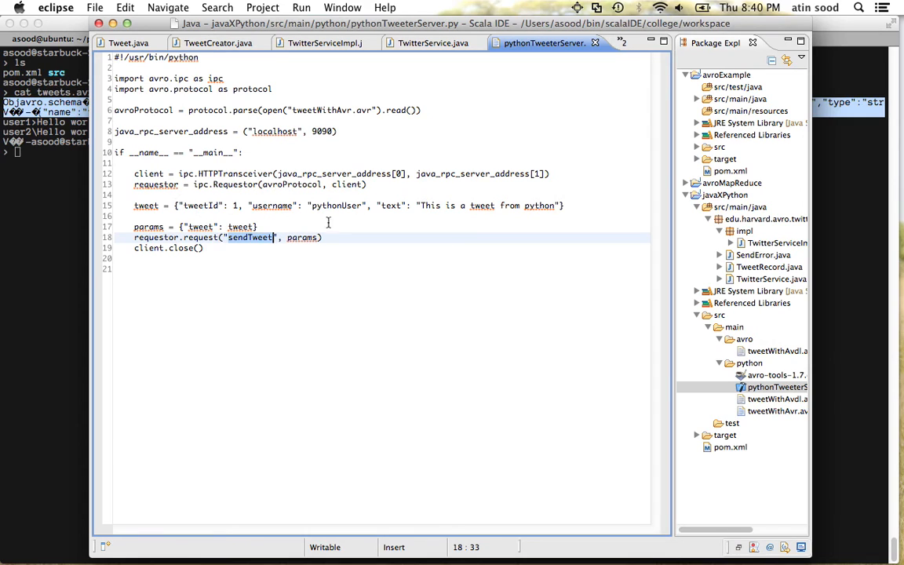
pyautogui.click(433, 43)
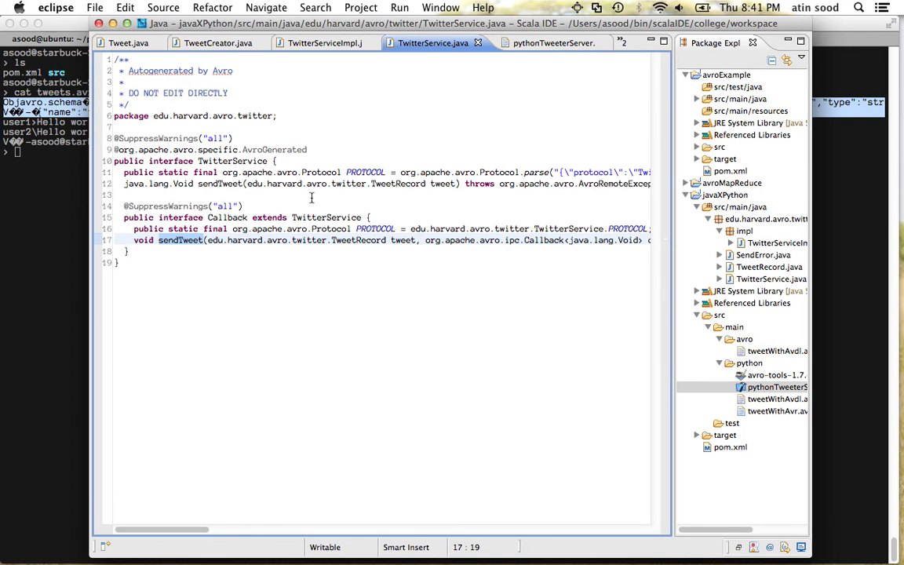
# Start the Java RPC server class as a Java application in Eclipse.
pyautogui.rightClick(235, 220)
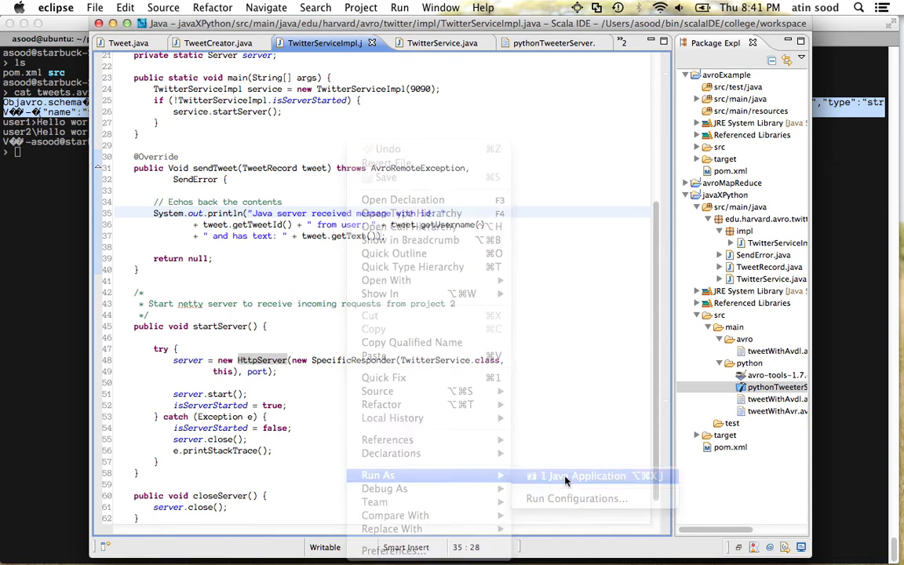
pyautogui.click(581, 475)
pyautogui.write('cd ../a')
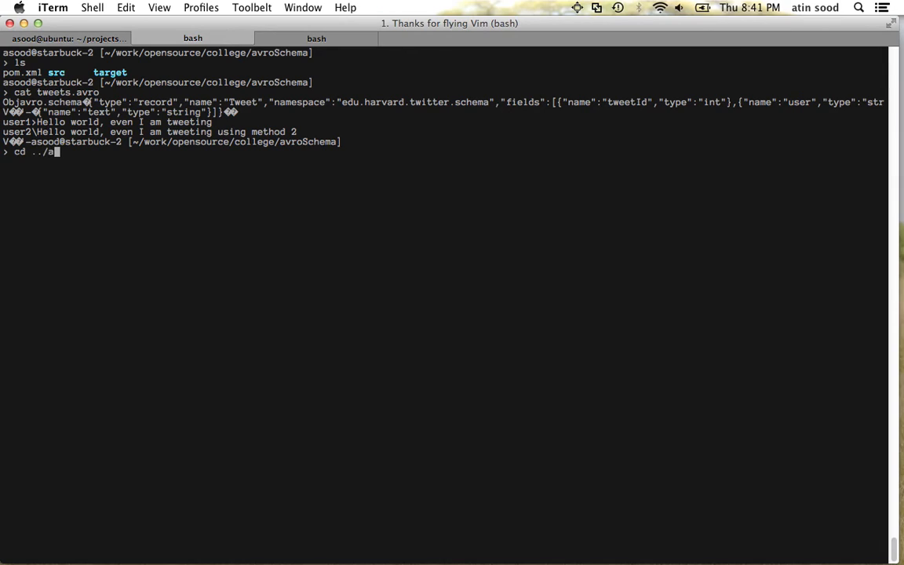
# In iTerm, move into javaXPython's src/main/python and run python pythonTweeterServer.py.
pyautogui.write('vro')
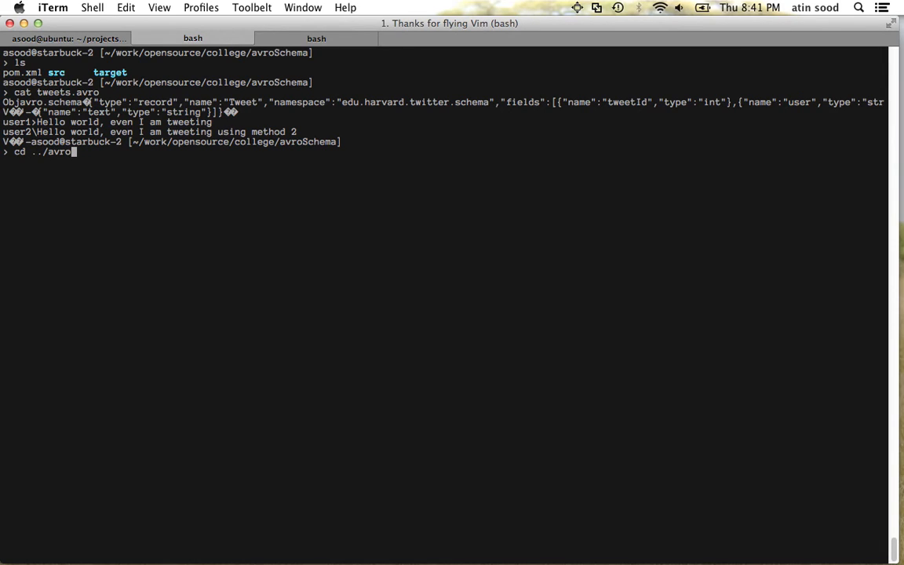
pyautogui.press('backspace')
pyautogui.write('c')
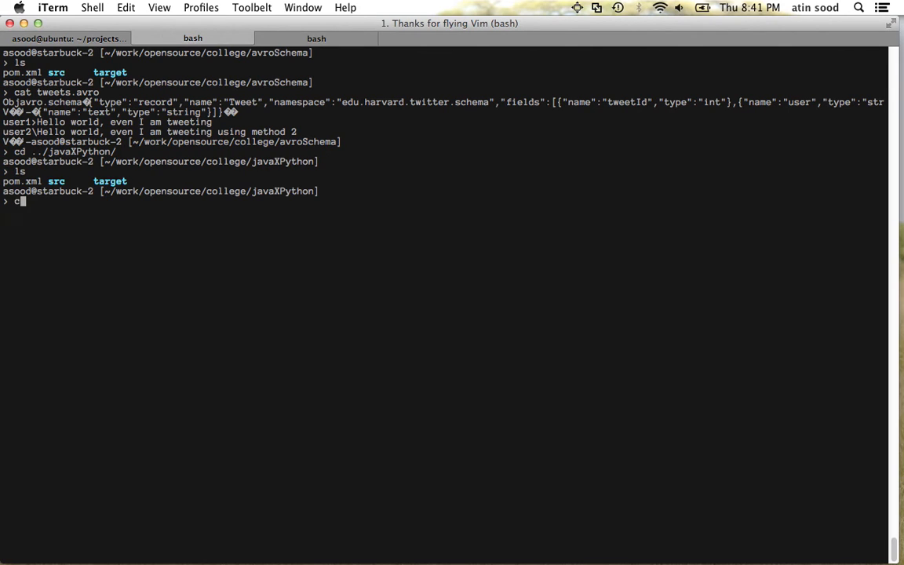
pyautogui.write('d src/main/')
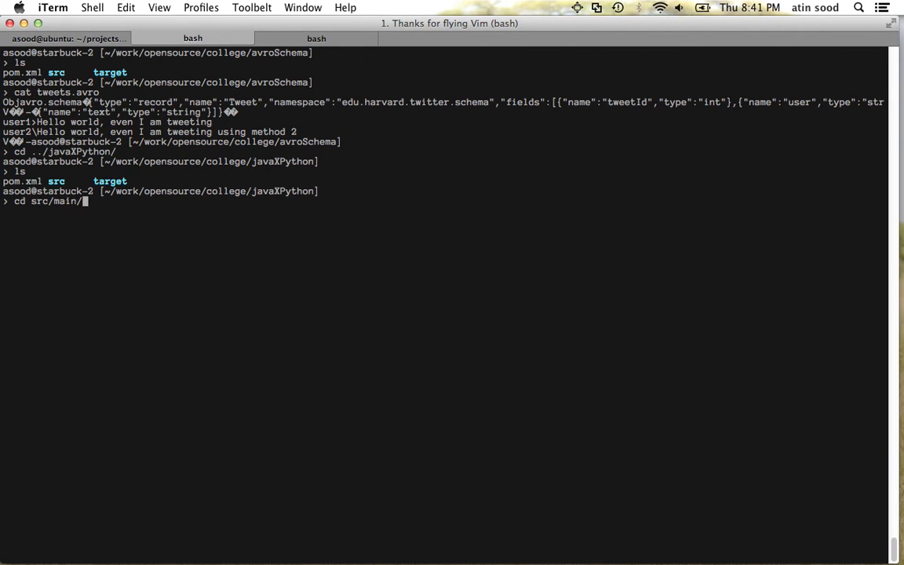
pyautogui.press('Return')
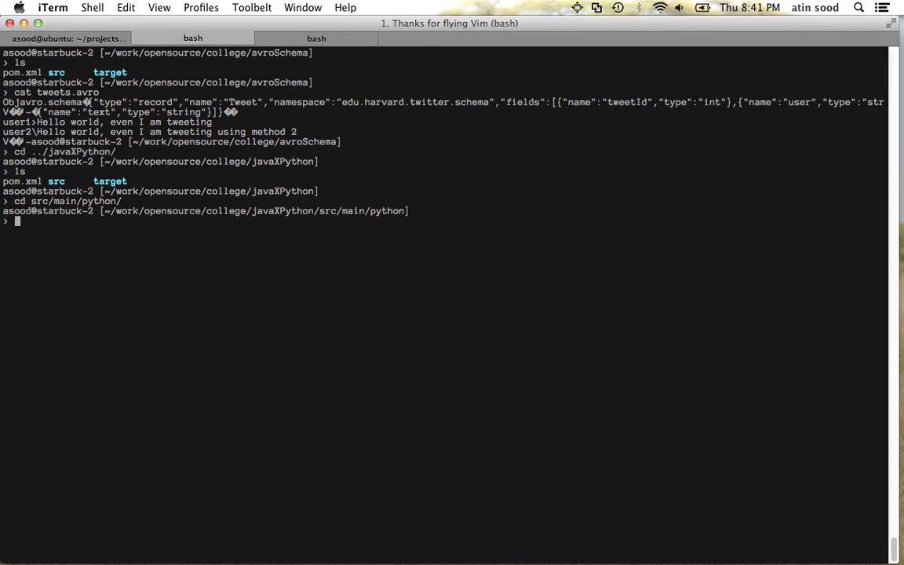
pyautogui.write('python')
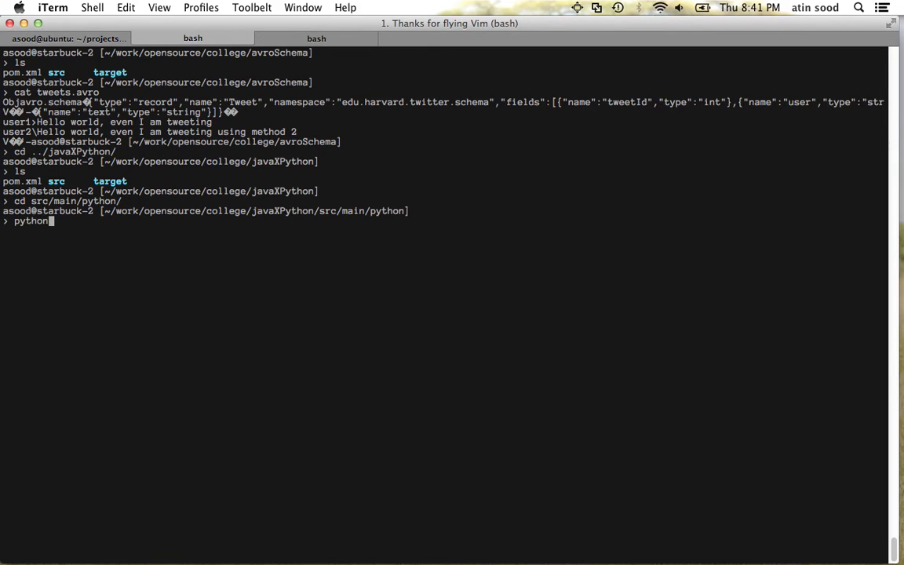
pyautogui.write('pythonTweeterServer.py')
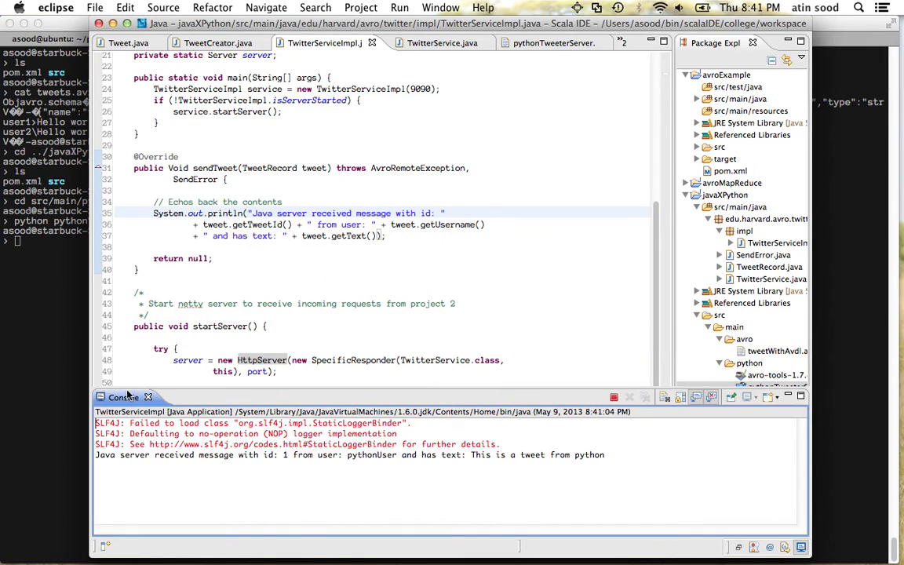
# Check the console's received-tweet line, then show the pythonTweeterServer.py client script.
pyautogui.doubleClick(173, 455)
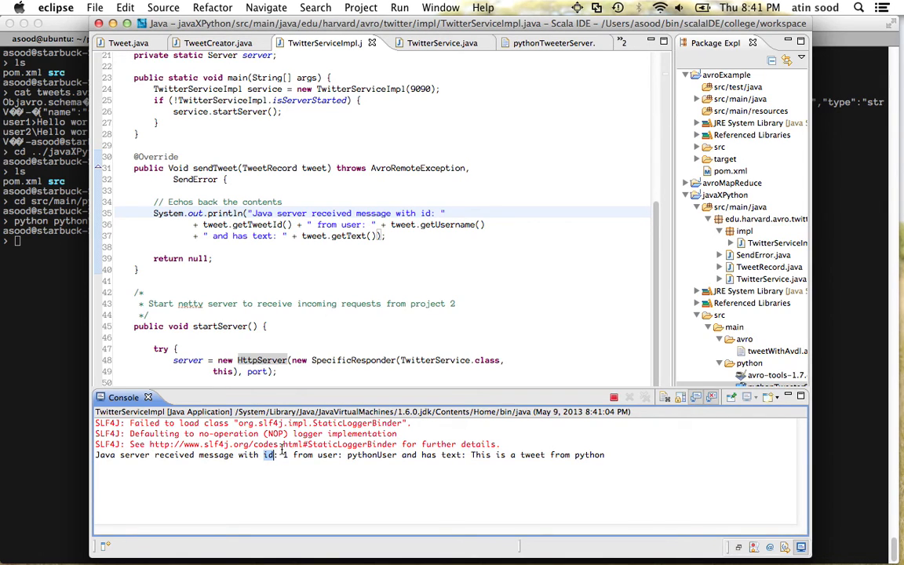
pyautogui.click(545, 42)
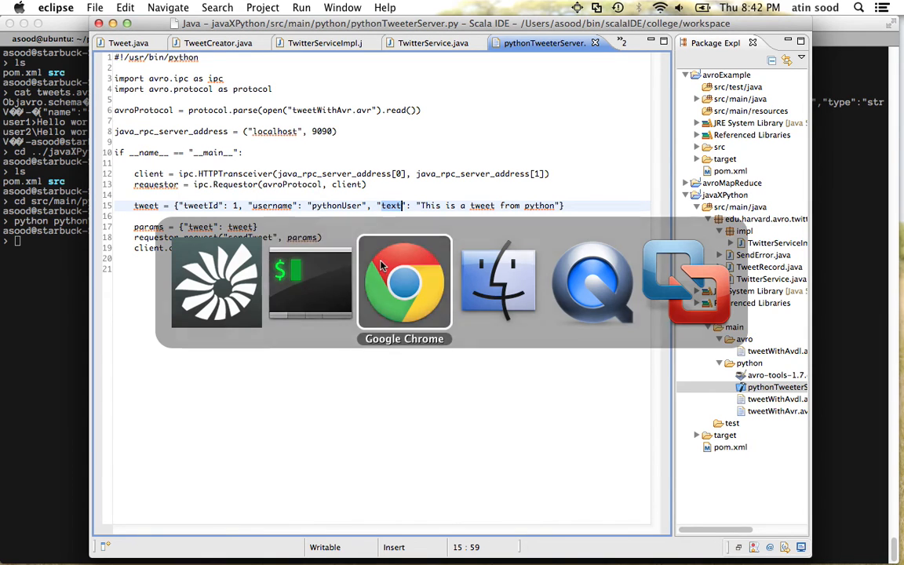
pyautogui.click(404, 281)
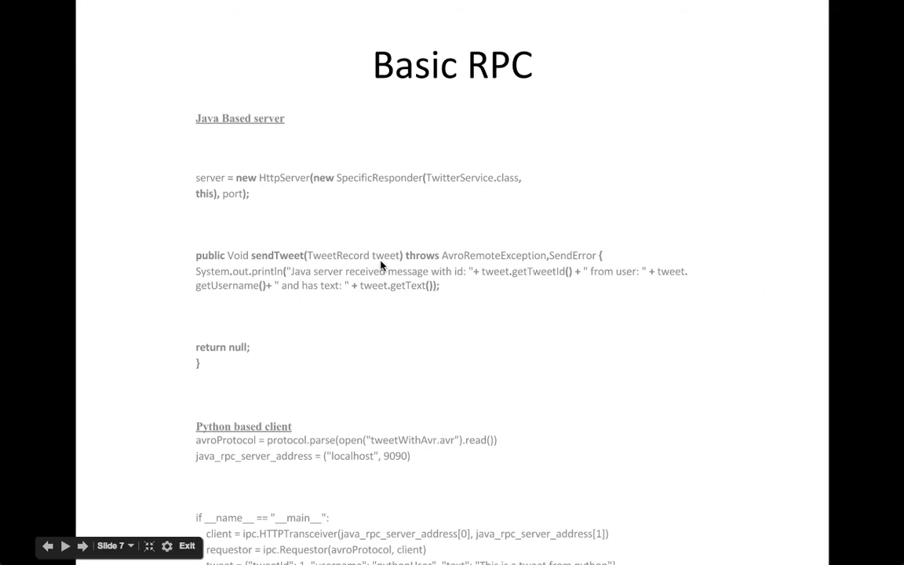
pyautogui.click(81, 546)
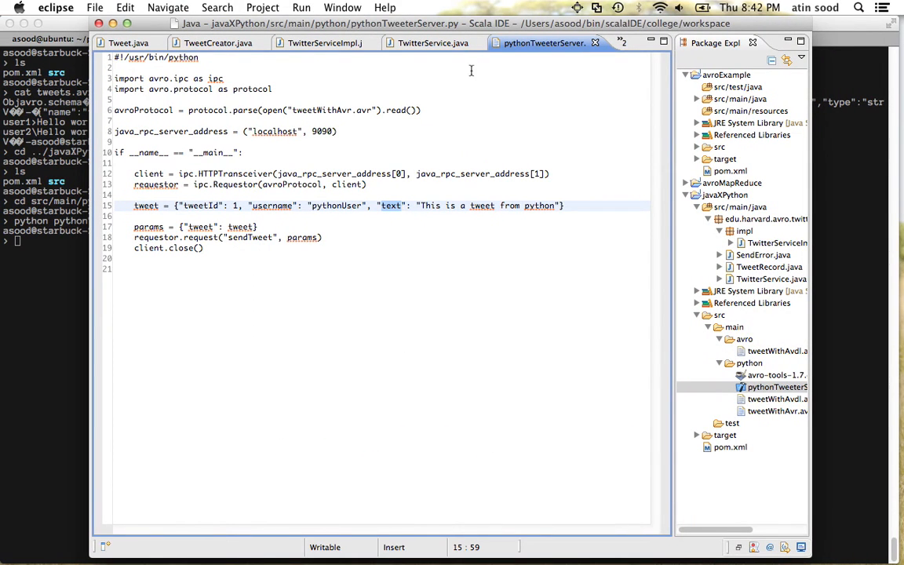
# Close all editors and open GenerateTweets.java from avroMapReduce's edu.harvard.twitter package.
pyautogui.rightClick(543, 42)
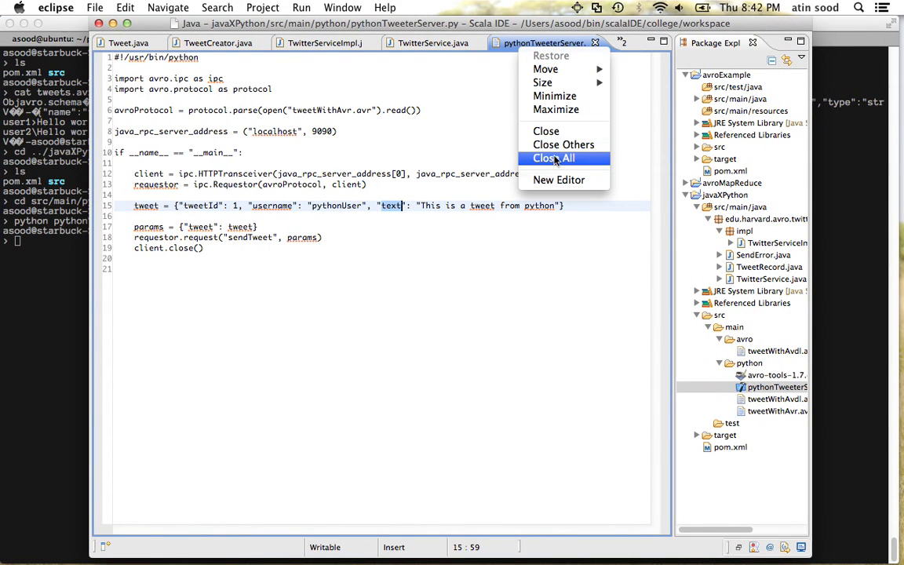
pyautogui.click(554, 157)
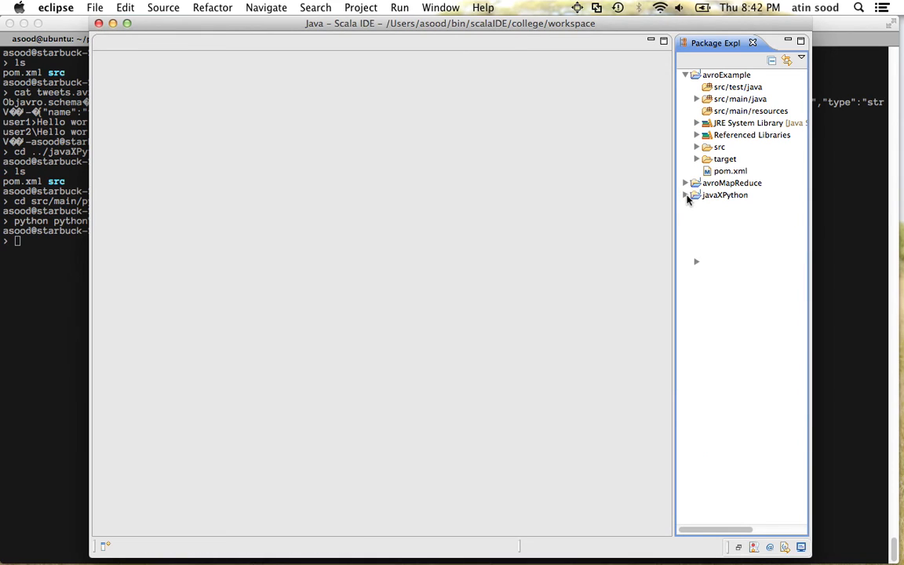
pyautogui.moveTo(687, 176)
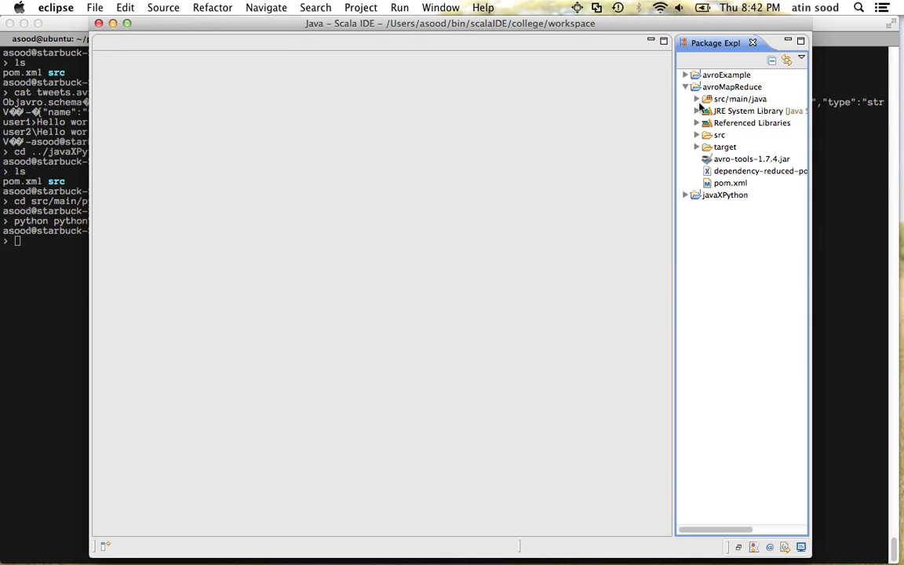
pyautogui.click(696, 99)
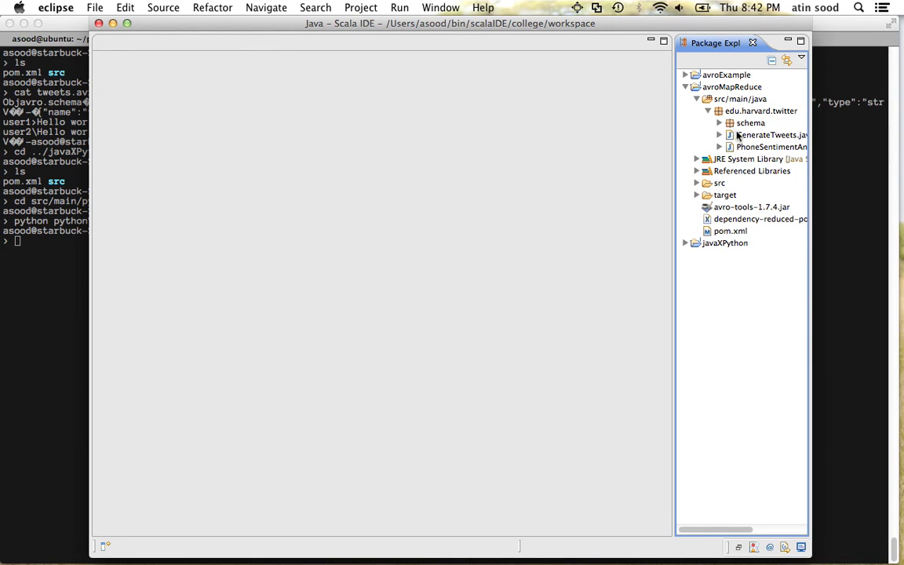
pyautogui.doubleClick(769, 135)
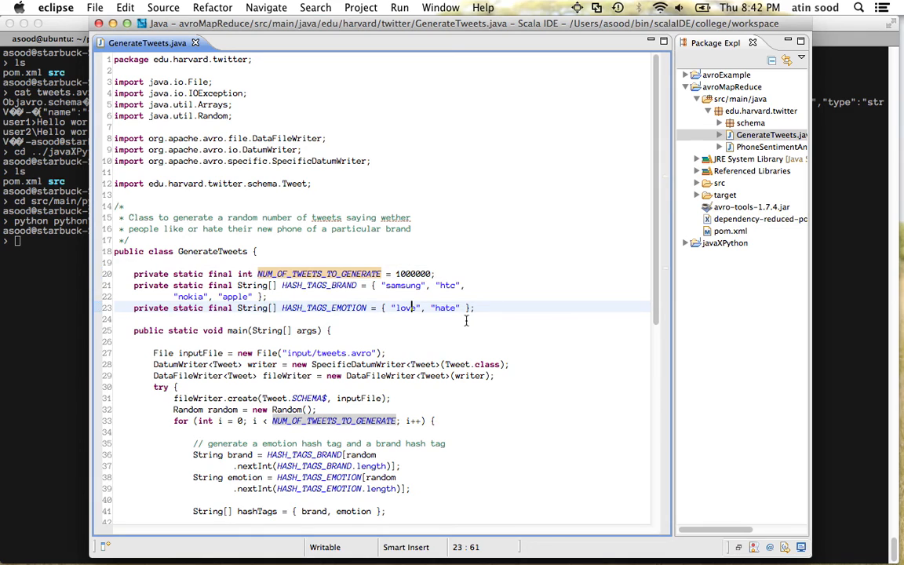
pyautogui.moveTo(627, 230)
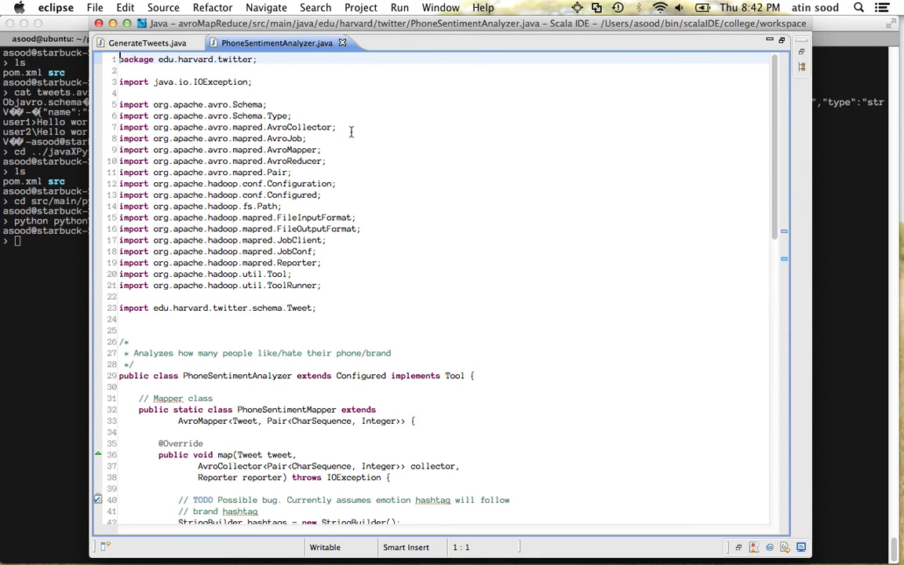
pyautogui.scroll(-3)
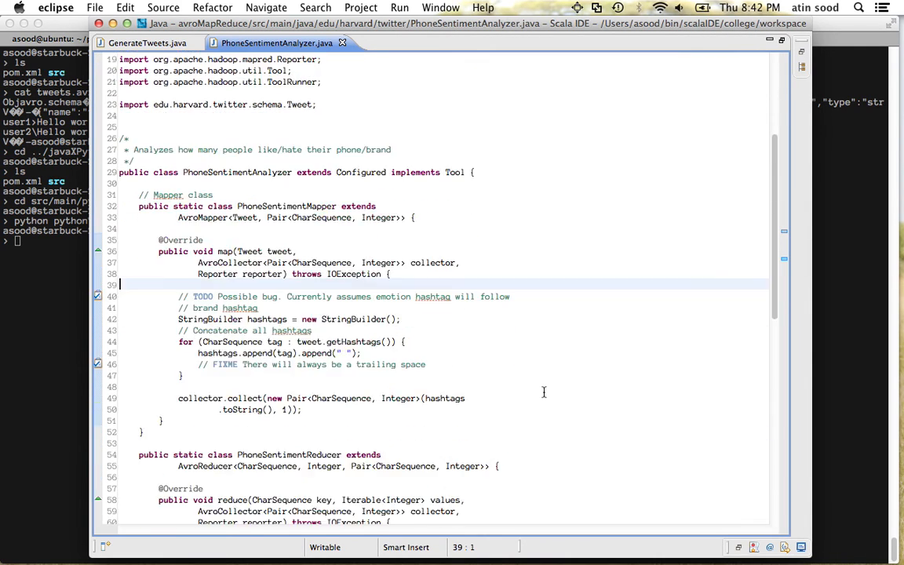
pyautogui.scroll(-3)
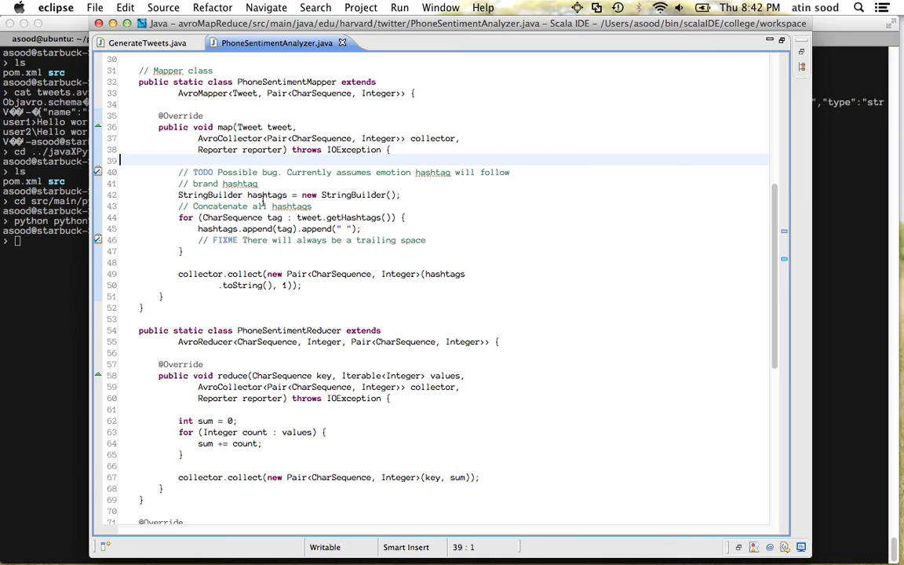
pyautogui.click(267, 125)
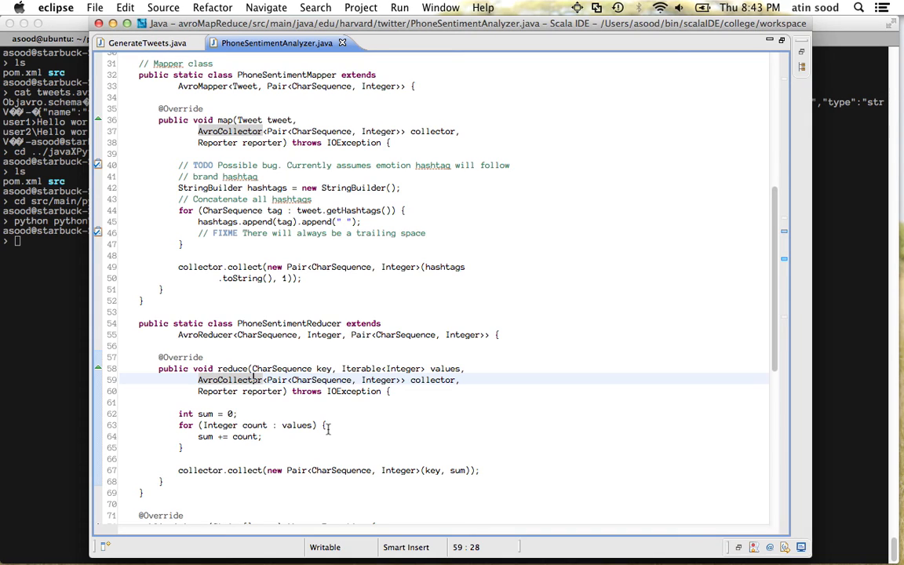
pyautogui.click(352, 211)
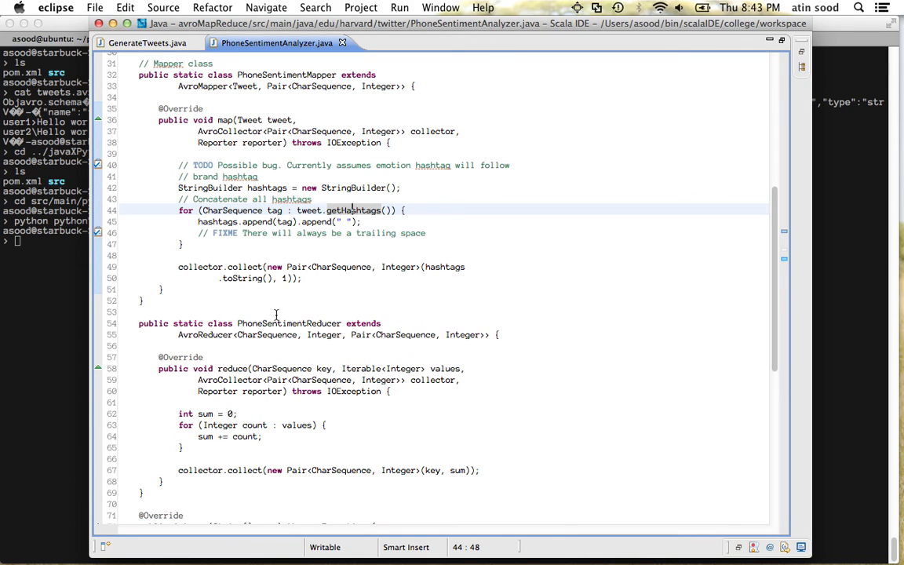
pyautogui.scroll(-3)
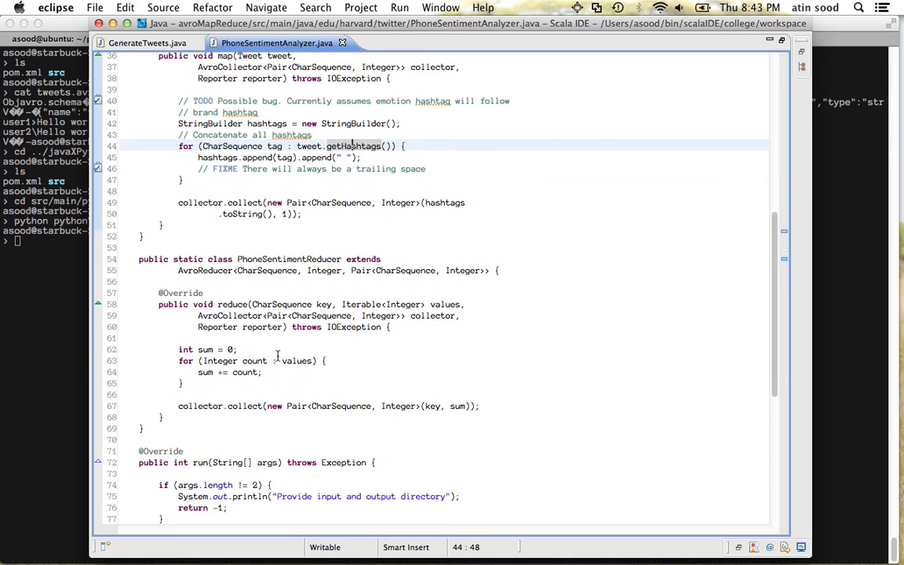
pyautogui.scroll(-3)
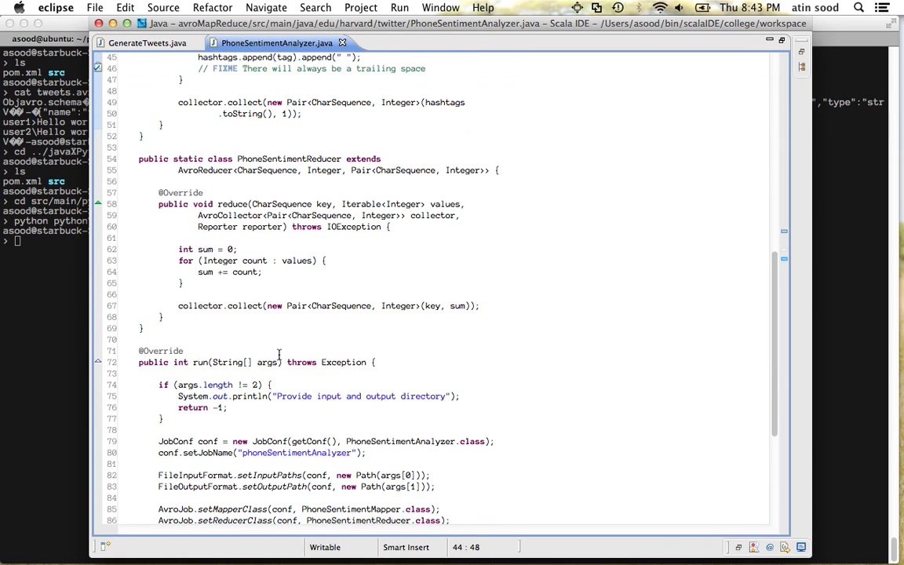
pyautogui.scroll(-3)
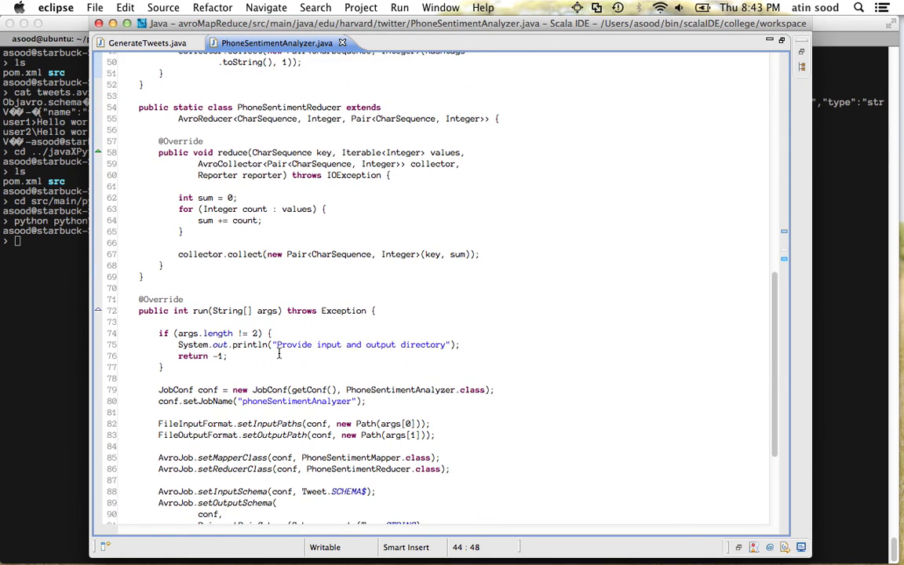
pyautogui.scroll(-3)
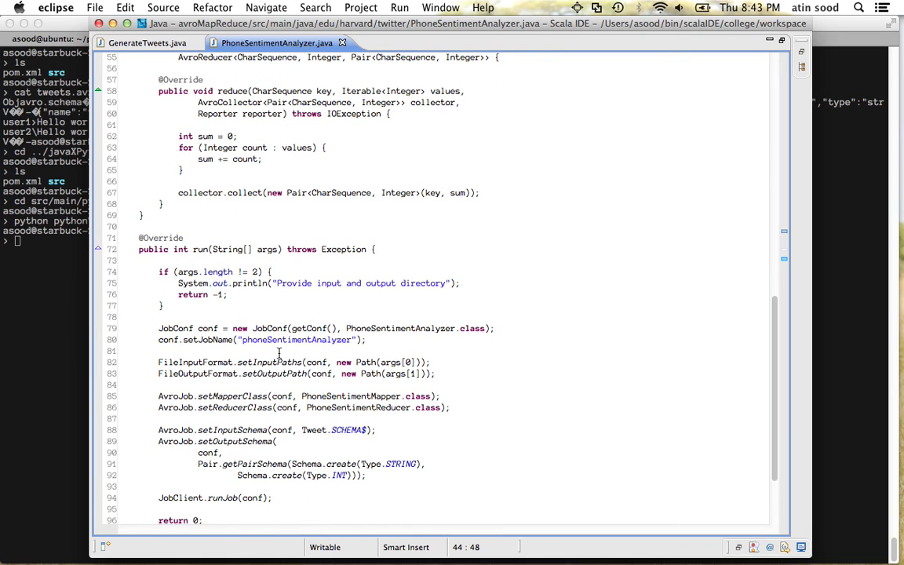